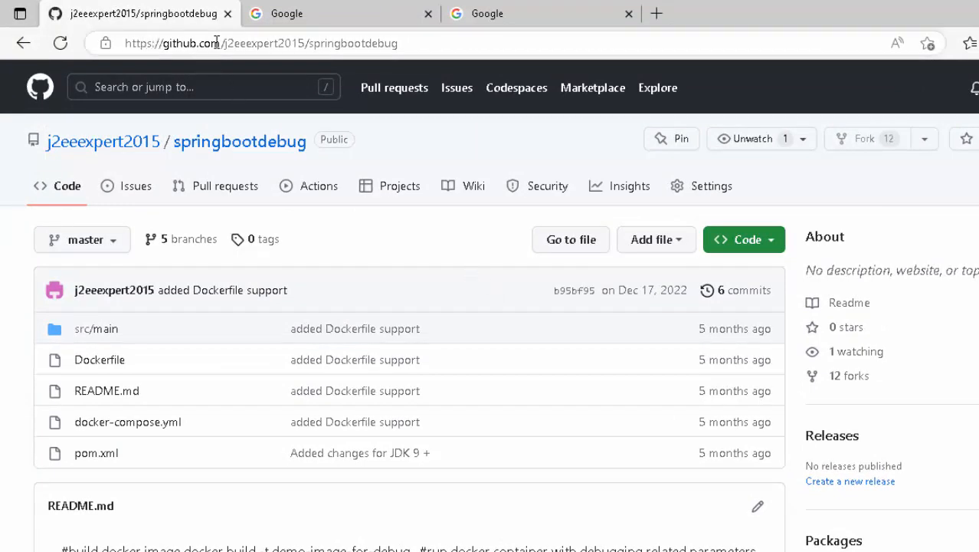
- Download the springbootdebug master branch as a ZIP archive and check it in Downloads
click(261, 43)
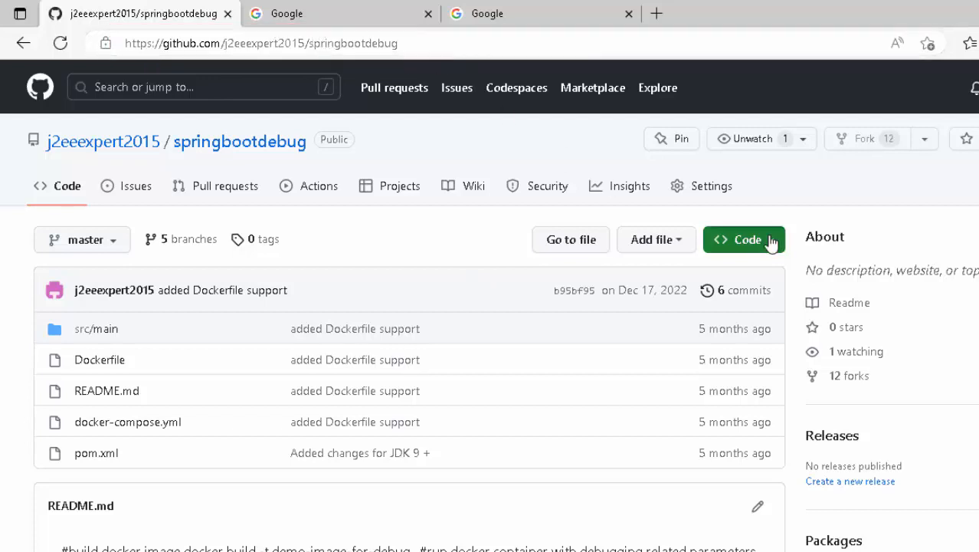
click(742, 239)
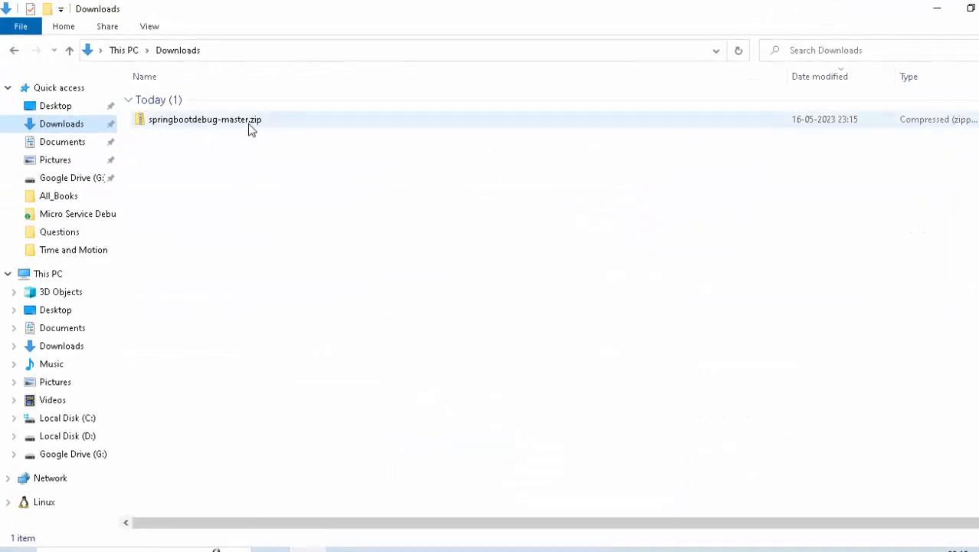
click(205, 119)
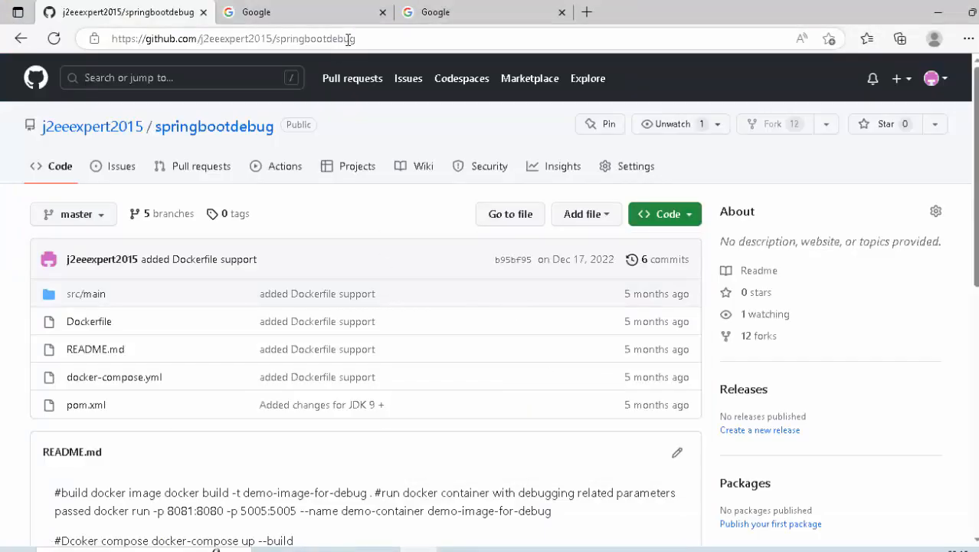
- Switch to the openjdk17-springboot2.5.5 branch and get its code download options
click(74, 214)
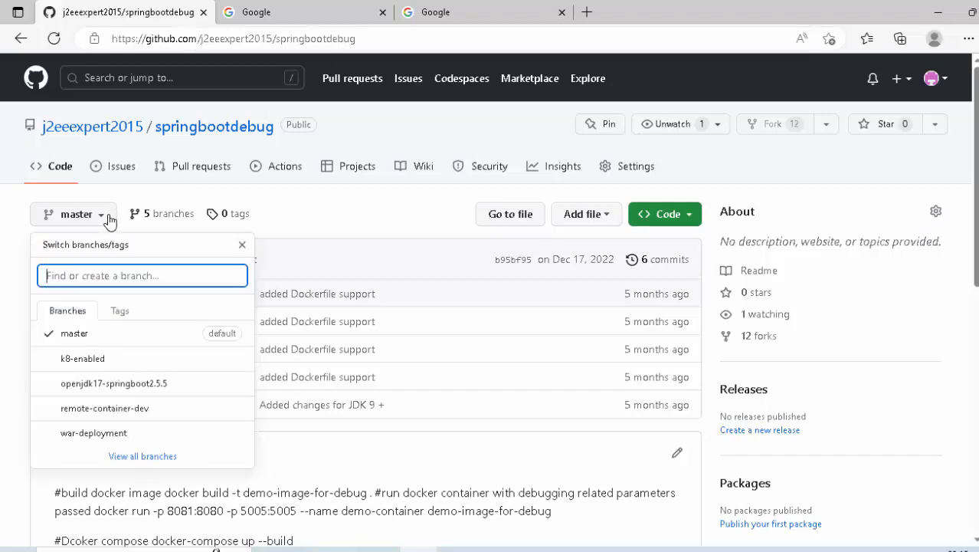
mouse_move(90, 383)
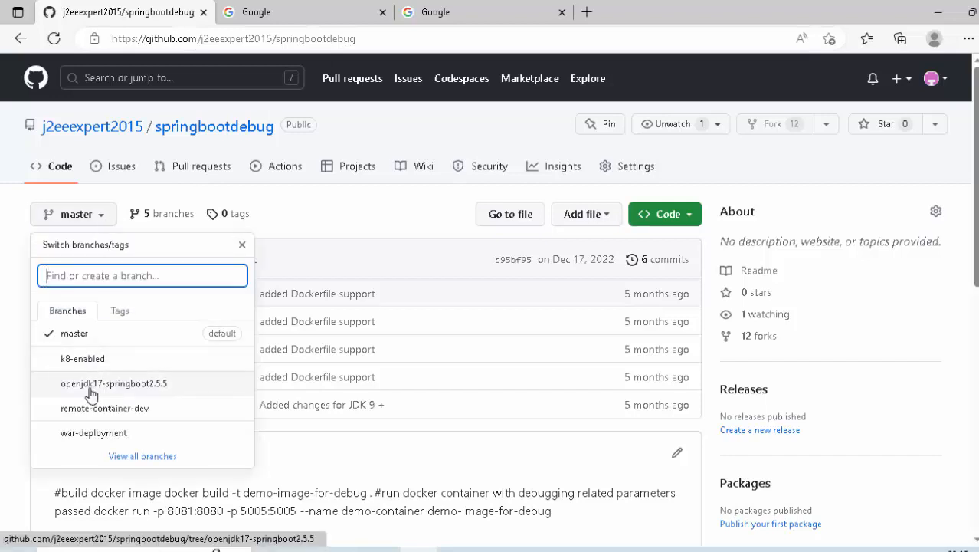
click(113, 383)
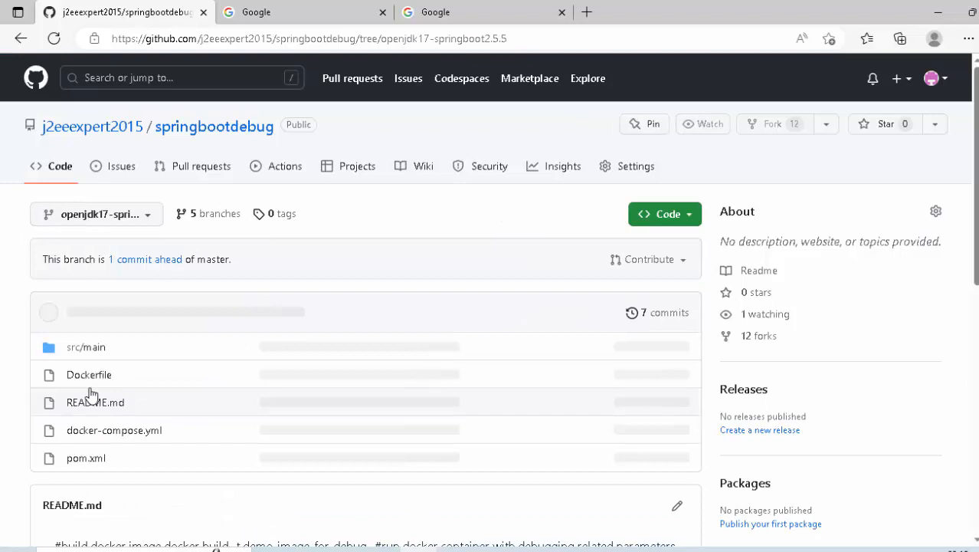
click(702, 122)
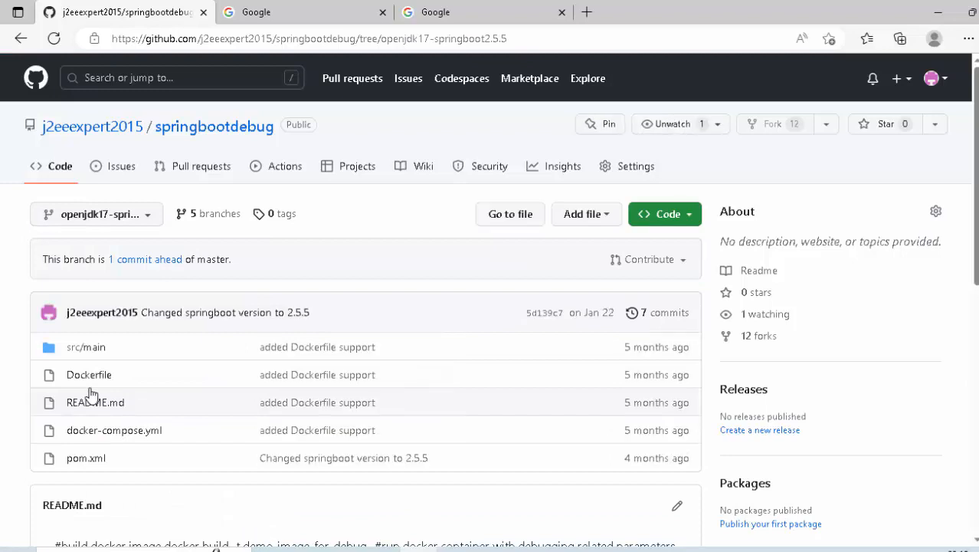
mouse_move(138, 221)
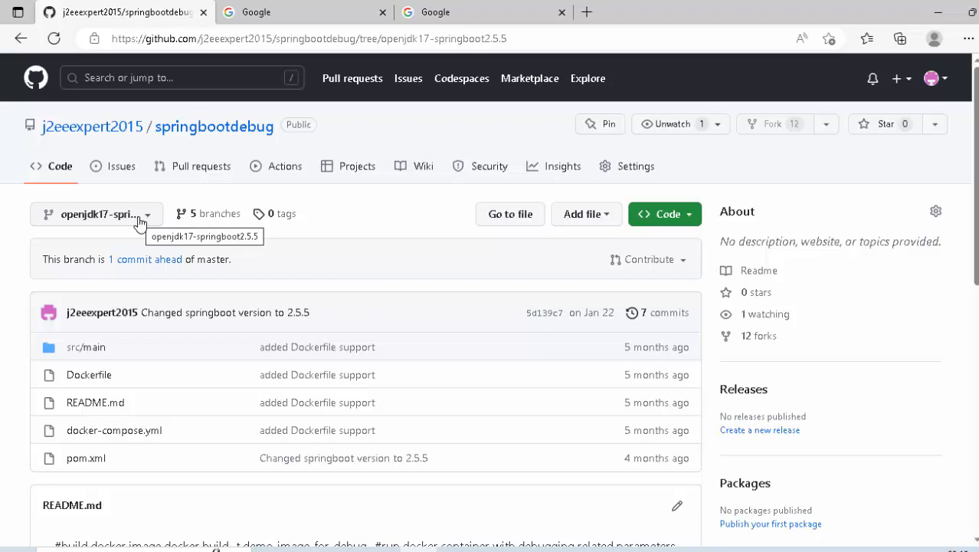
mouse_move(135, 222)
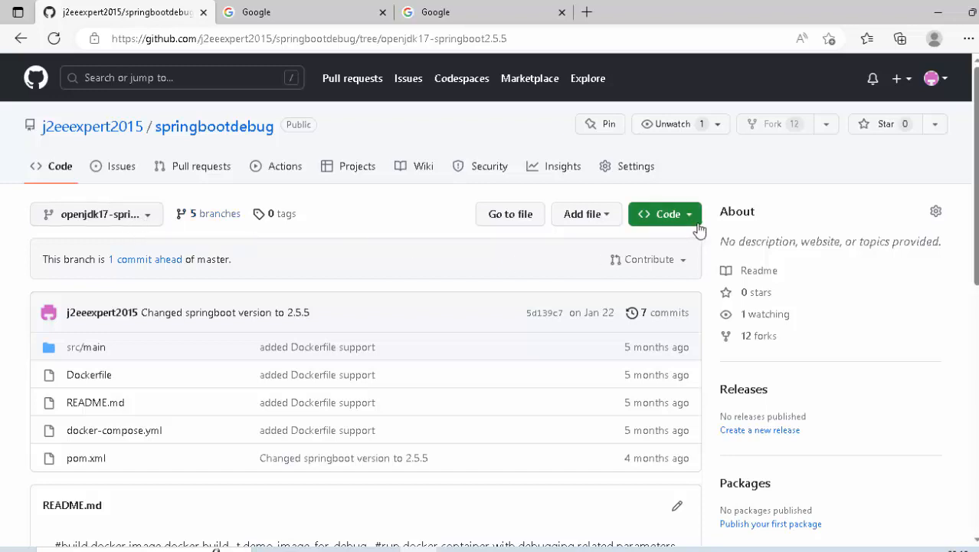
click(660, 215)
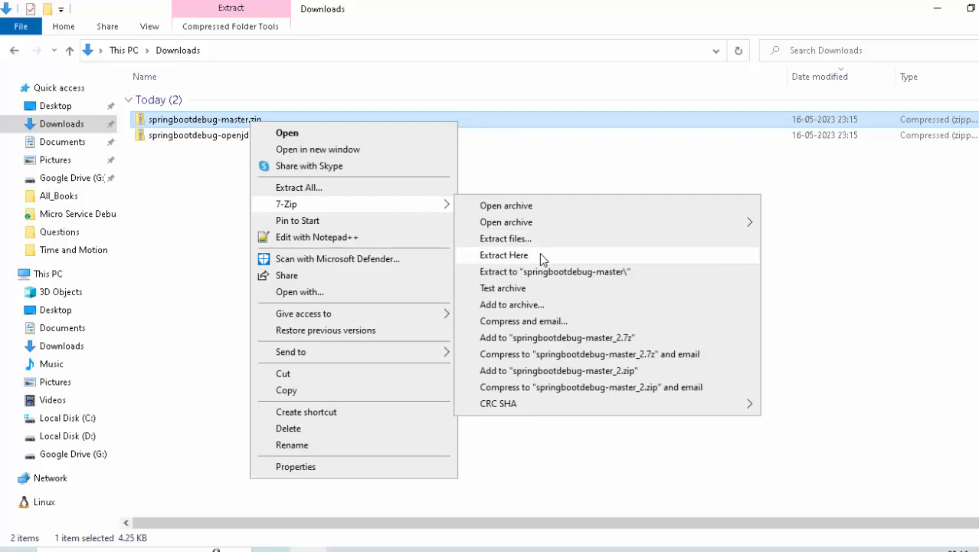
- Extract springbootdebug-master.zip in Downloads with 7-Zip Extract Here
right_click(245, 135)
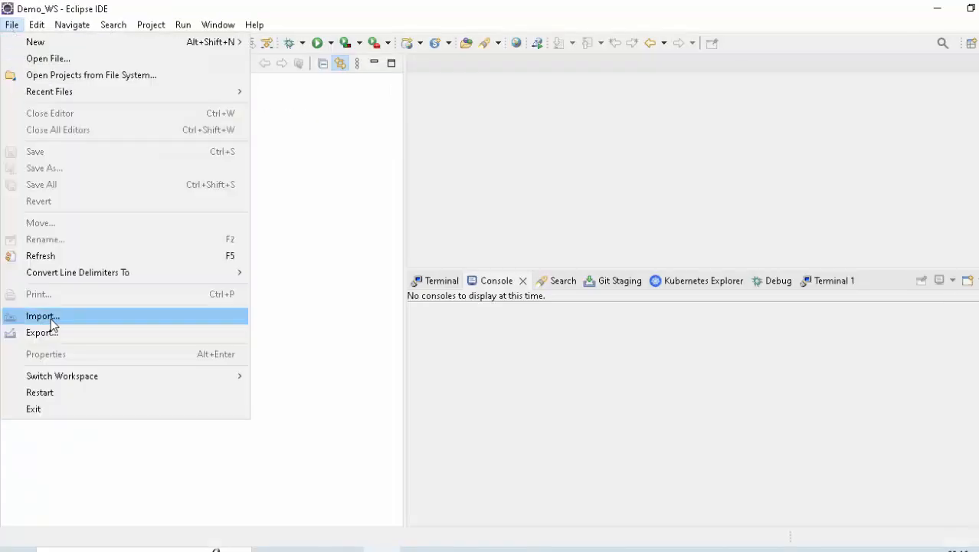
- Import springbootdebug-master as an existing Maven project into the workspace
click(41, 315)
text(maven)
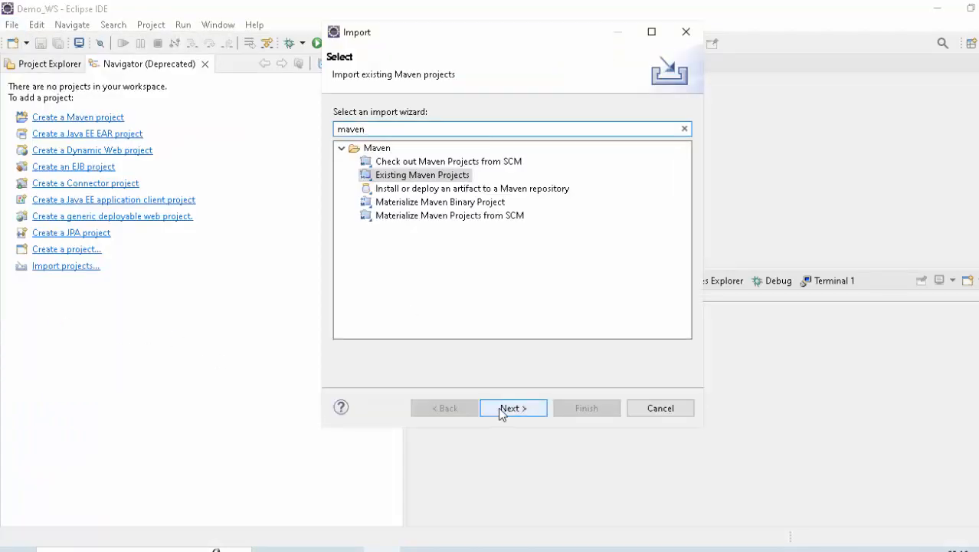
click(512, 407)
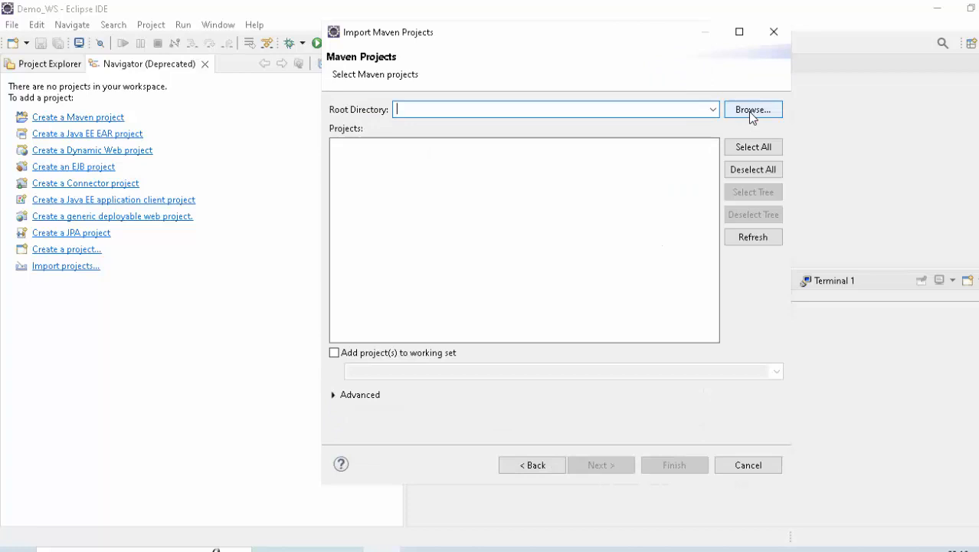
click(753, 110)
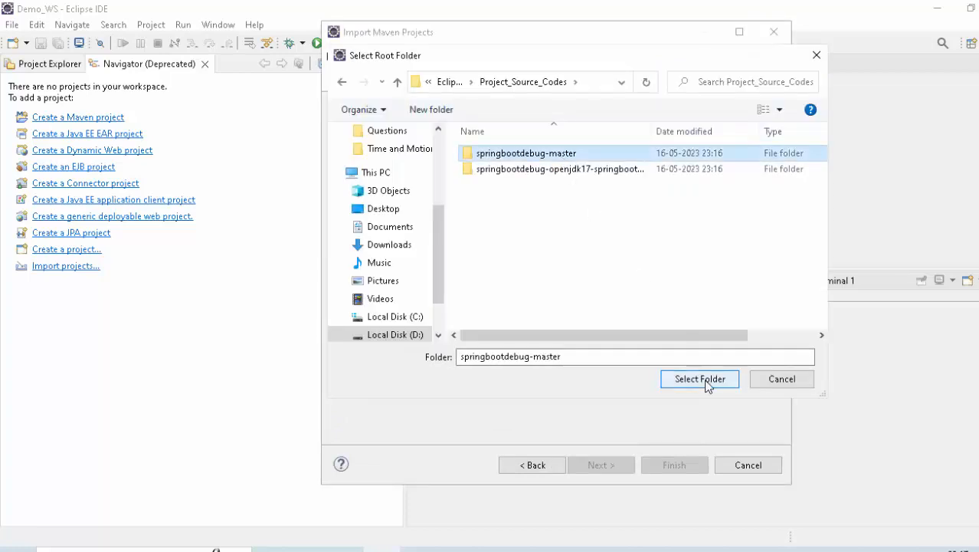
click(699, 378)
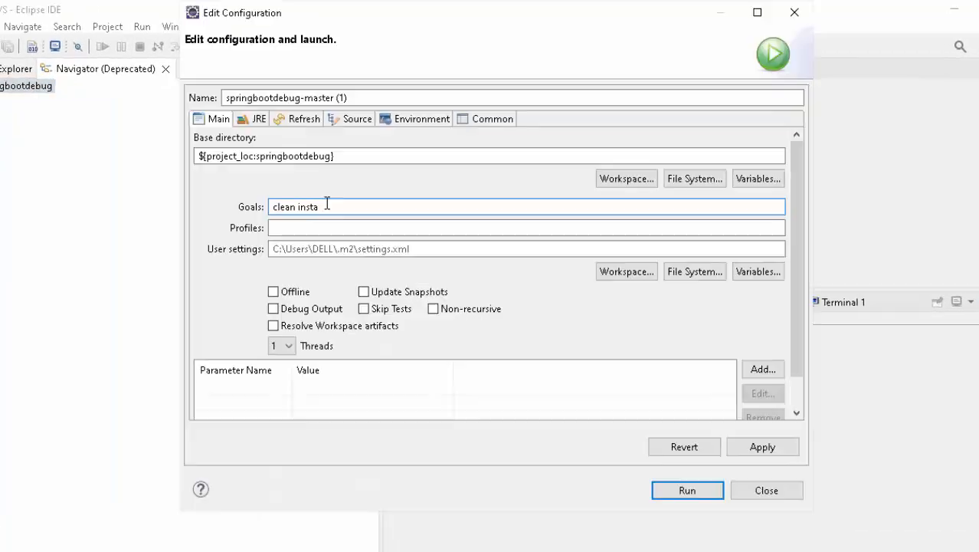
- Run a Maven build with goals clean install and Skip Tests checked
text(ll)
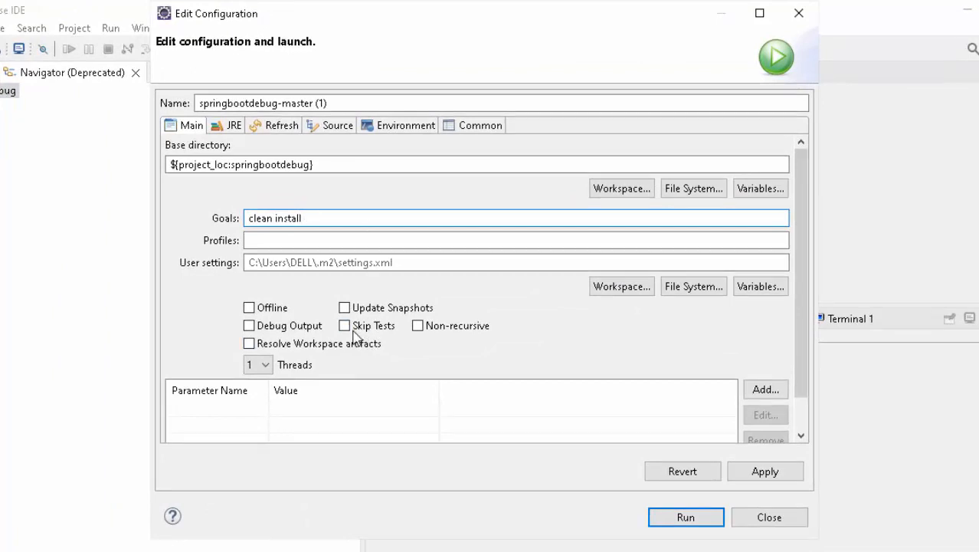
click(345, 325)
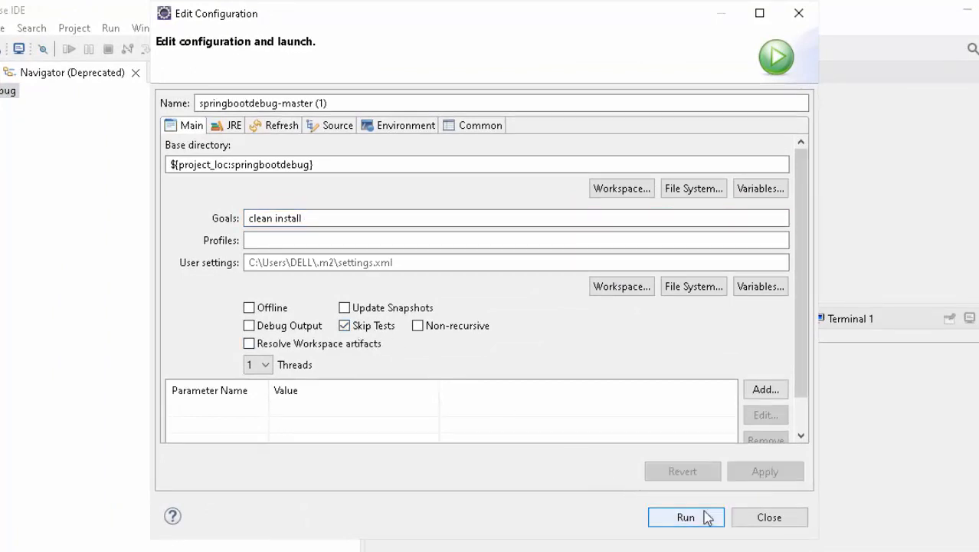
click(685, 516)
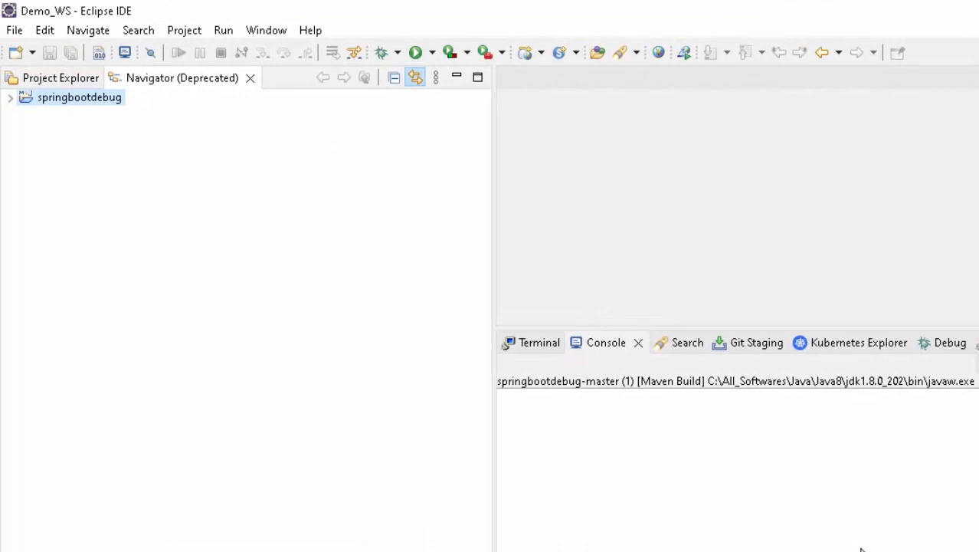
mouse_move(265, 31)
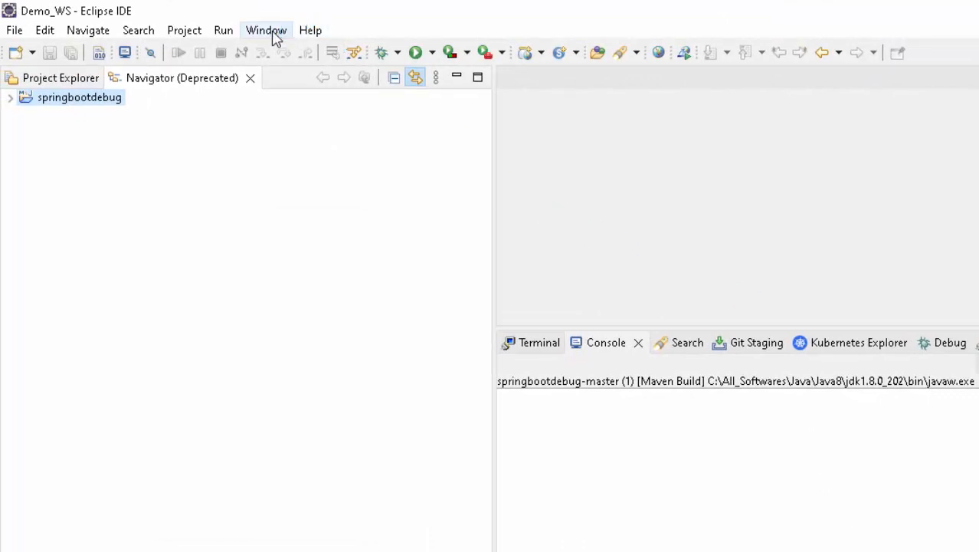
- Check the Installed JREs in Preferences, then view the project's pom.xml with Spring Boot parent 1.4.0.RELEASE
click(265, 30)
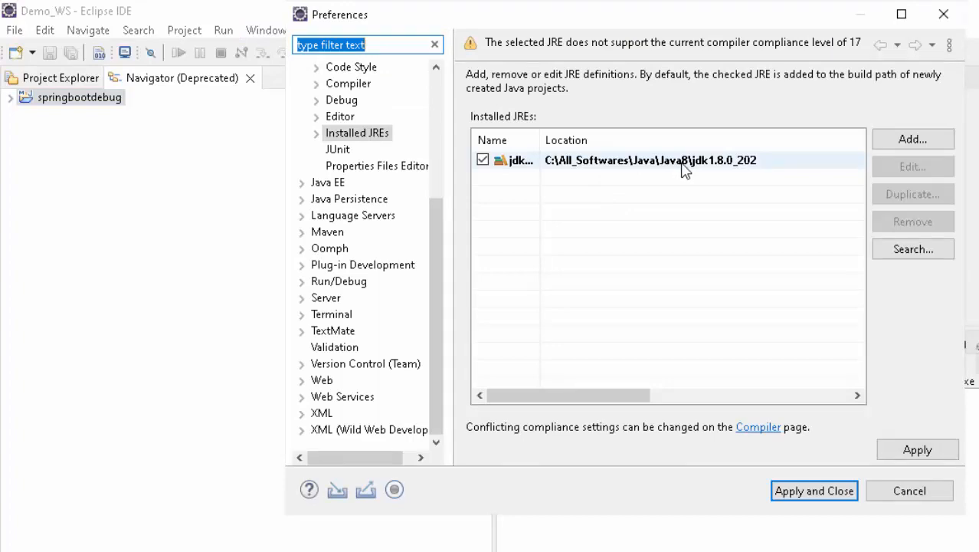
click(814, 490)
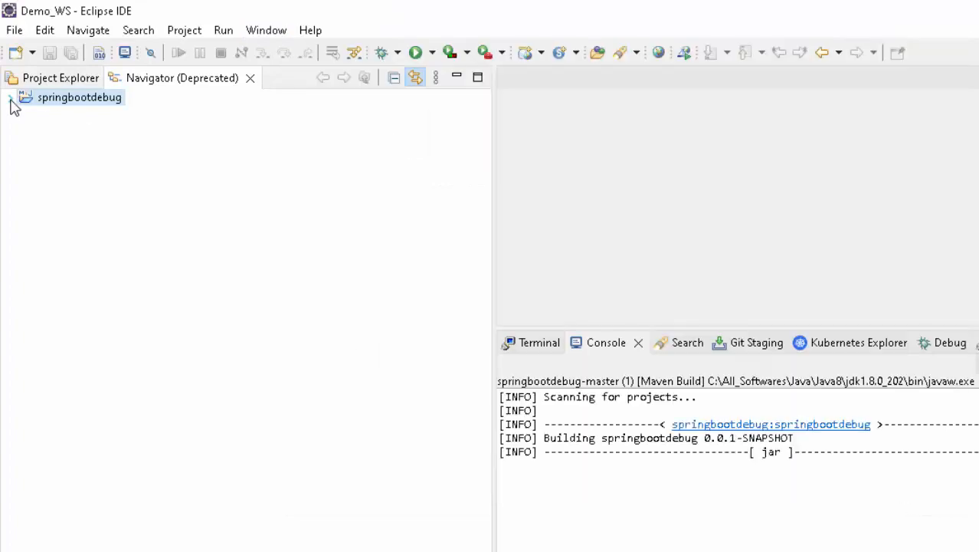
click(10, 98)
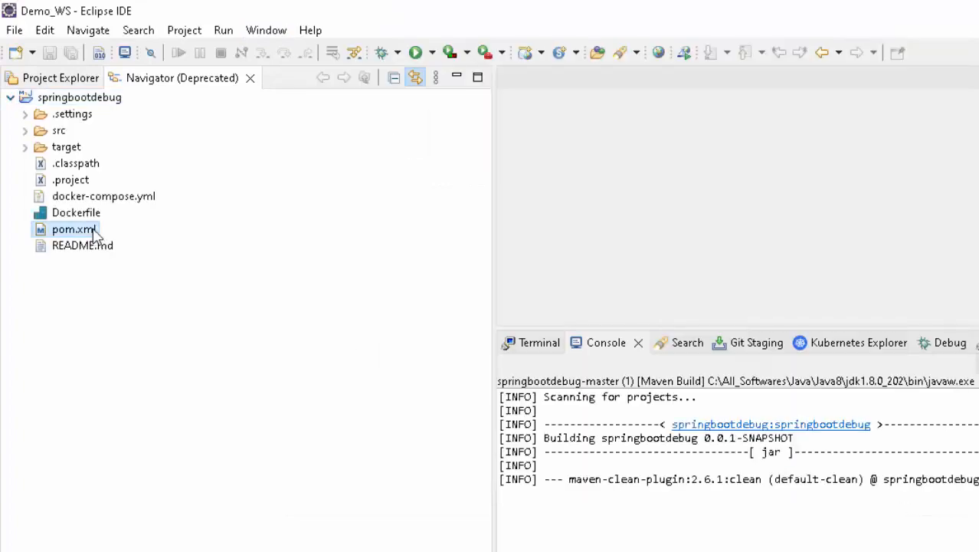
double_click(73, 228)
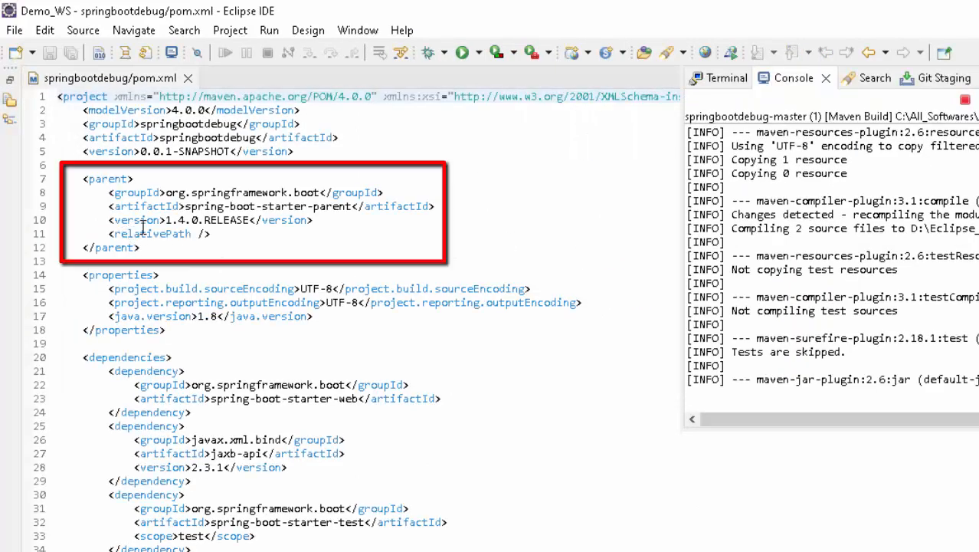
mouse_move(273, 244)
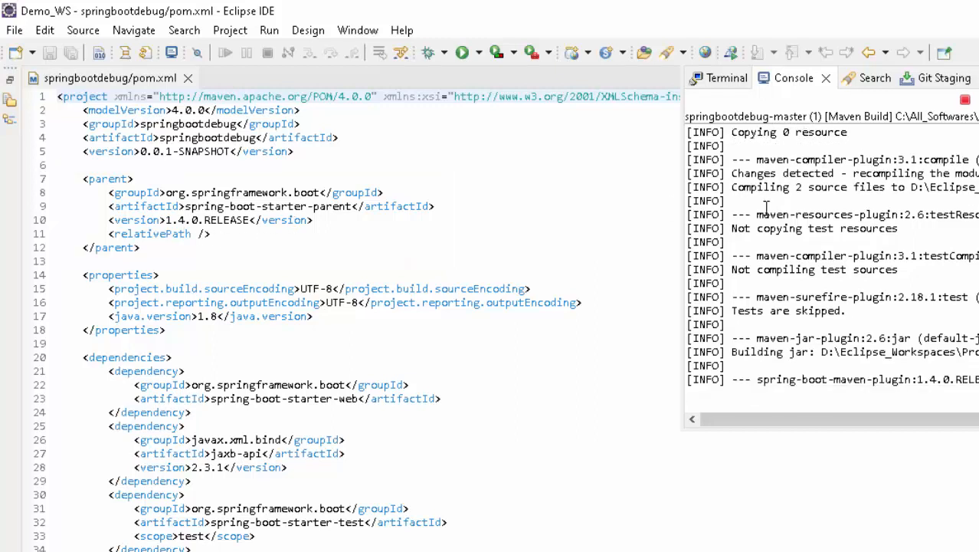
mouse_move(820, 213)
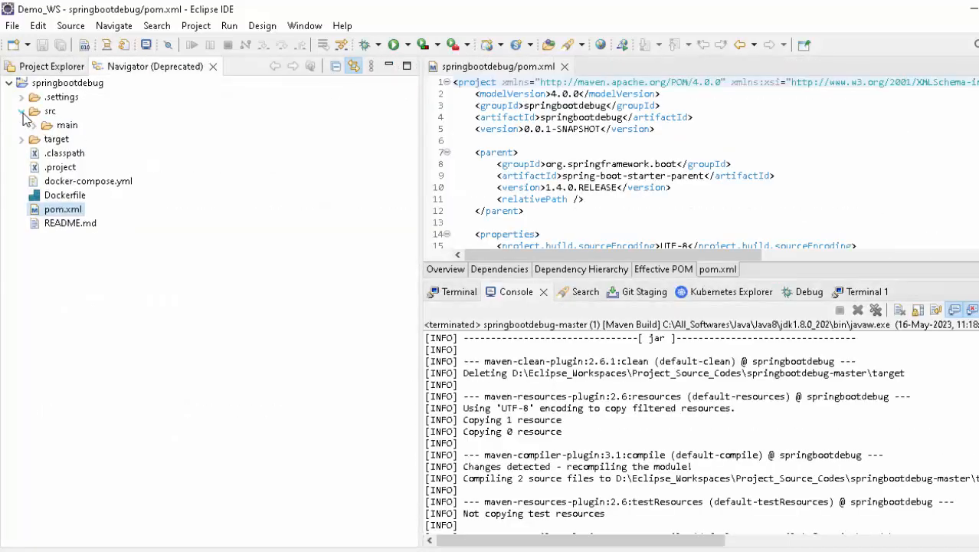
- View HelloworldApplication.java and HelloWorldController.java from src/main/java/com/example/helloworld
click(22, 110)
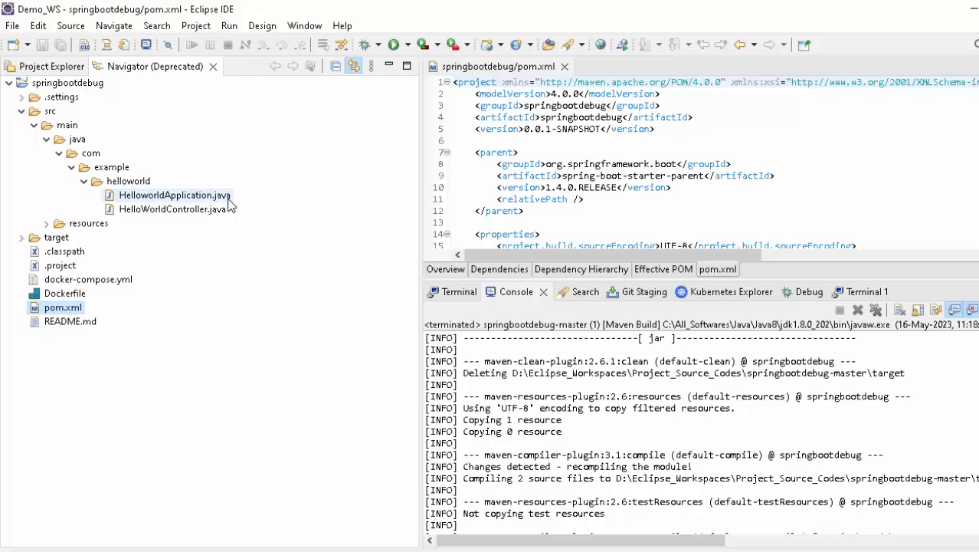
mouse_move(192, 208)
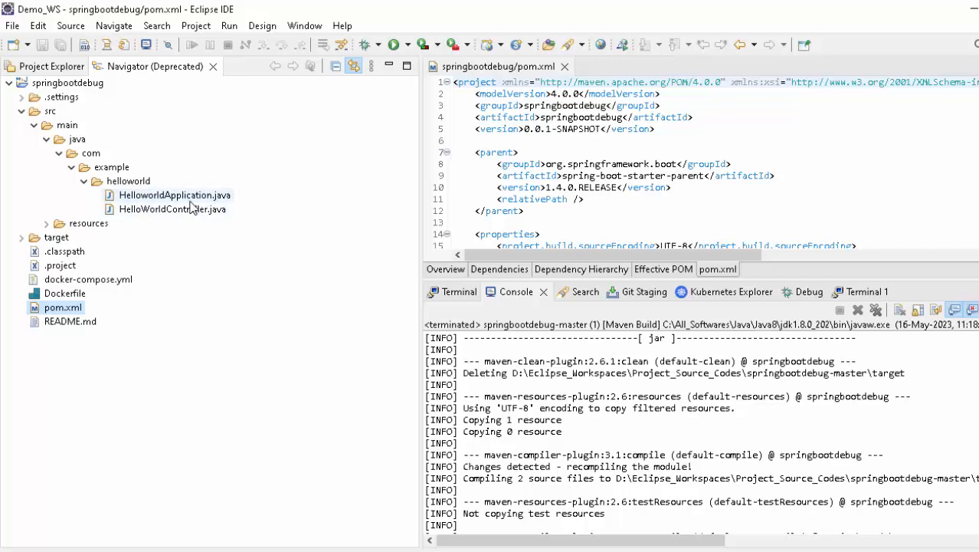
double_click(175, 195)
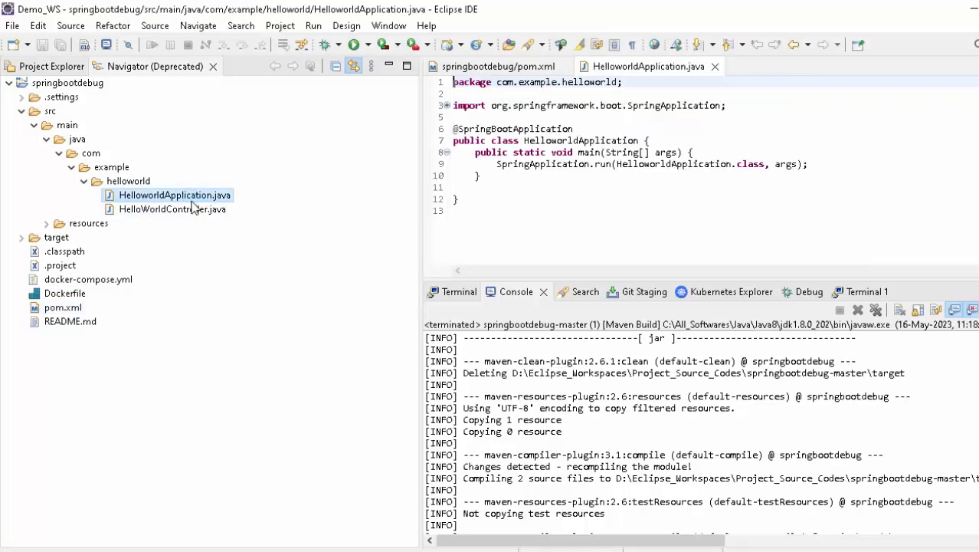
double_click(172, 209)
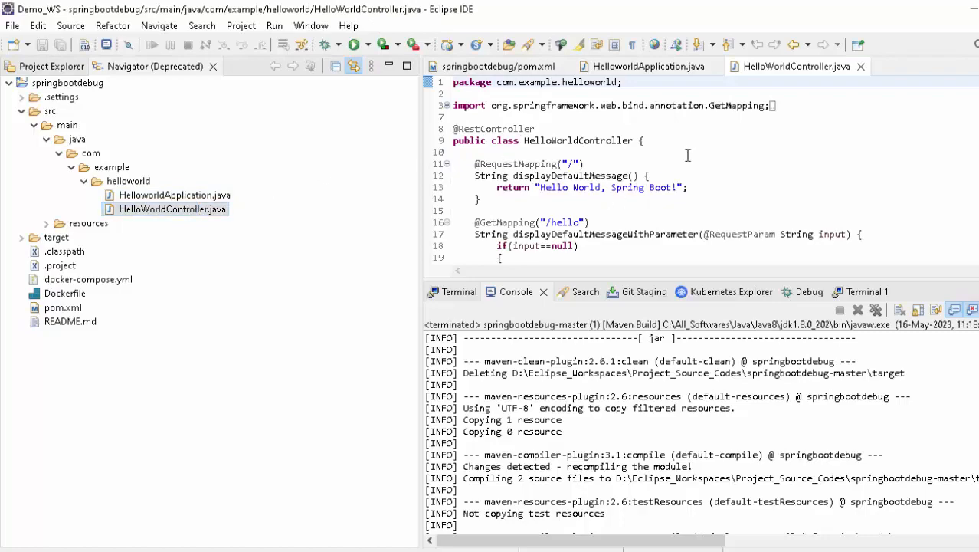
click(647, 65)
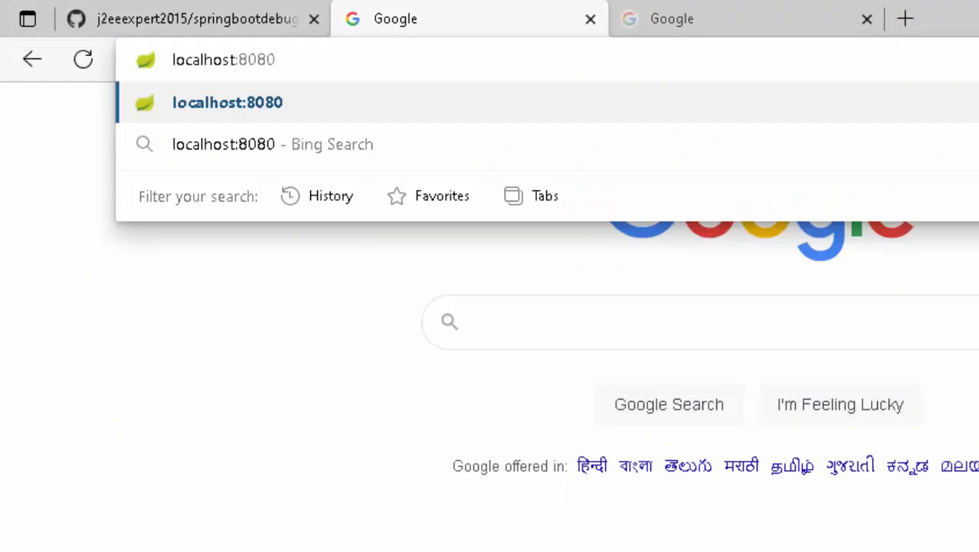
- Load localhost:8080 in a new browser tab to check the running application
click(227, 102)
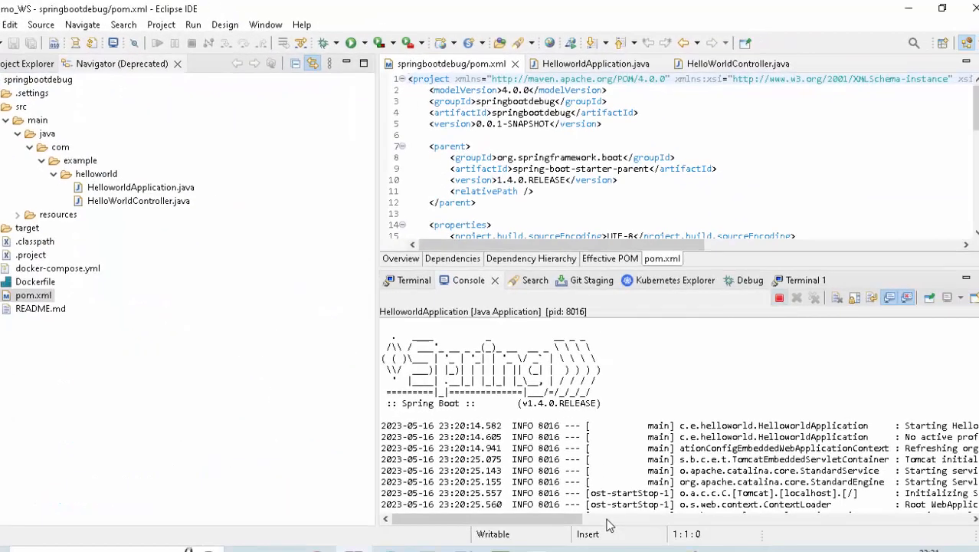
- Add jdk-17.0.5 as a Standard VM installed JRE in workspace Preferences
click(779, 298)
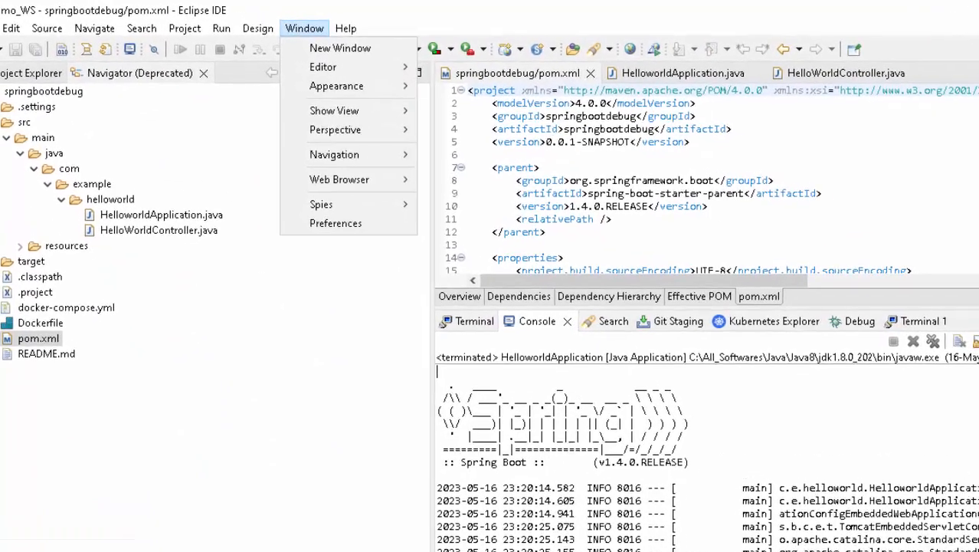
mouse_move(340, 227)
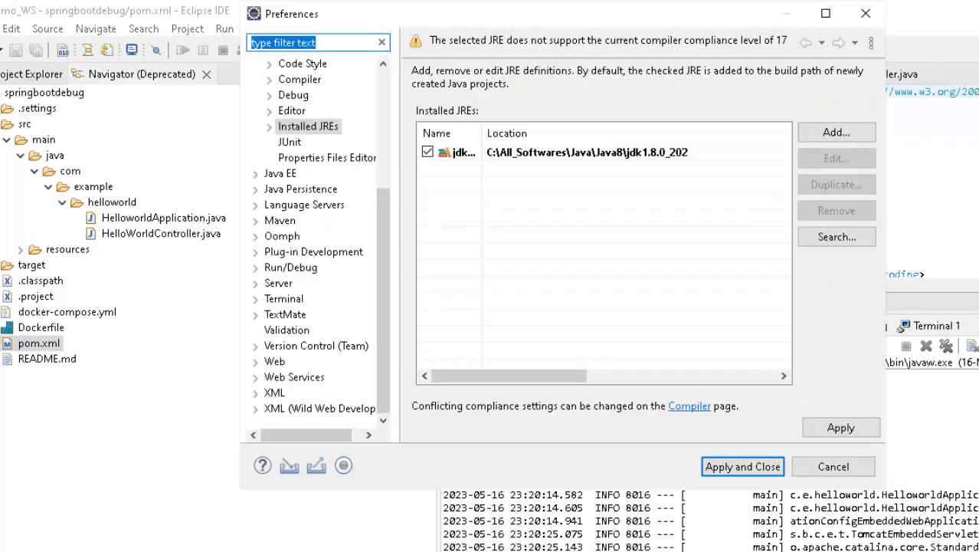
click(836, 131)
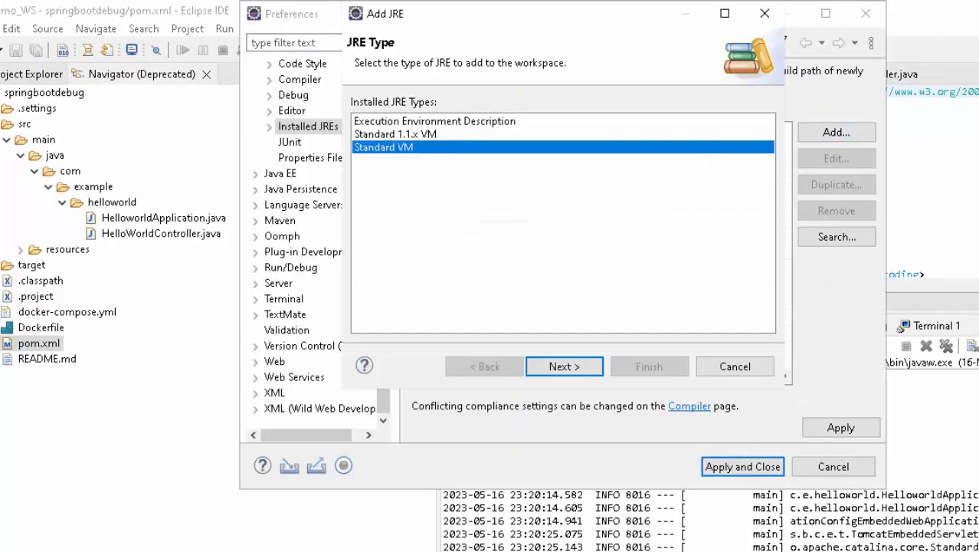
click(564, 367)
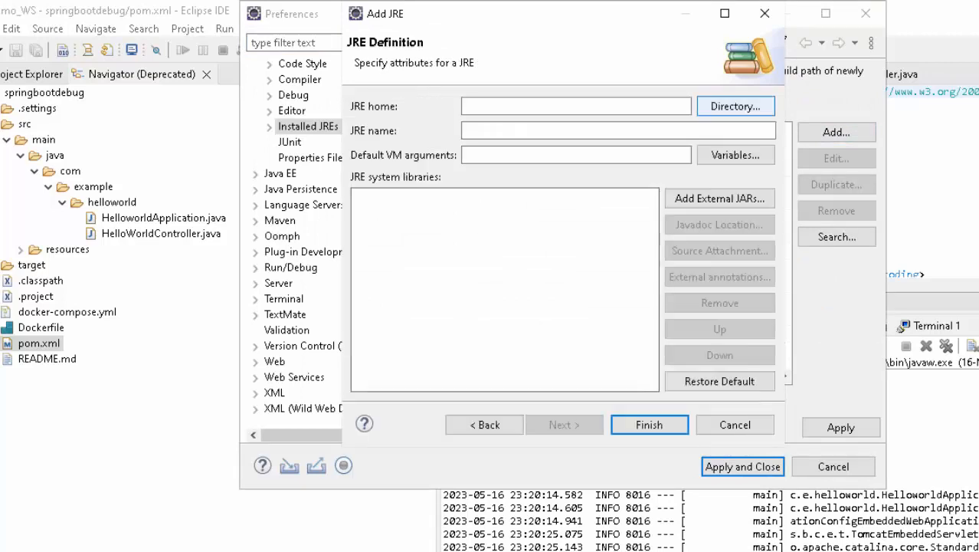
click(734, 106)
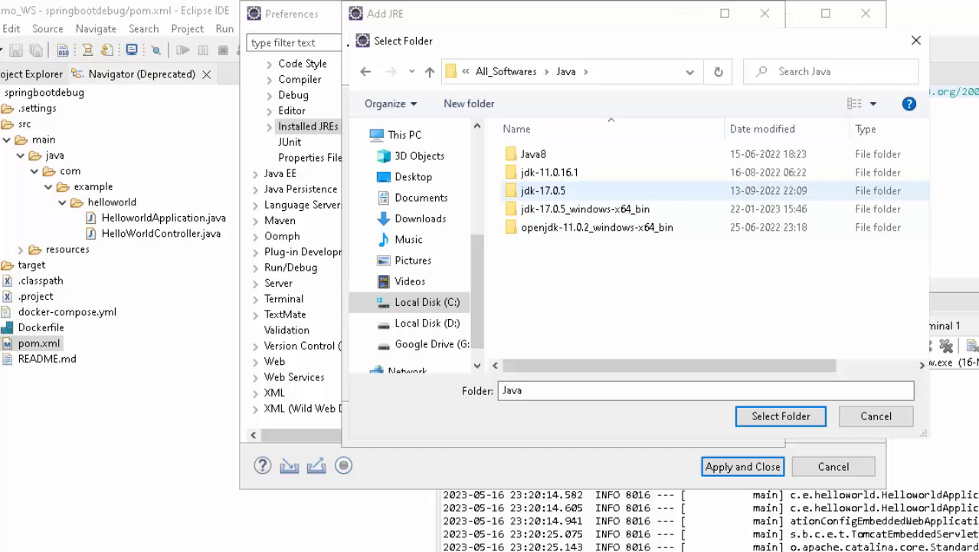
double_click(543, 190)
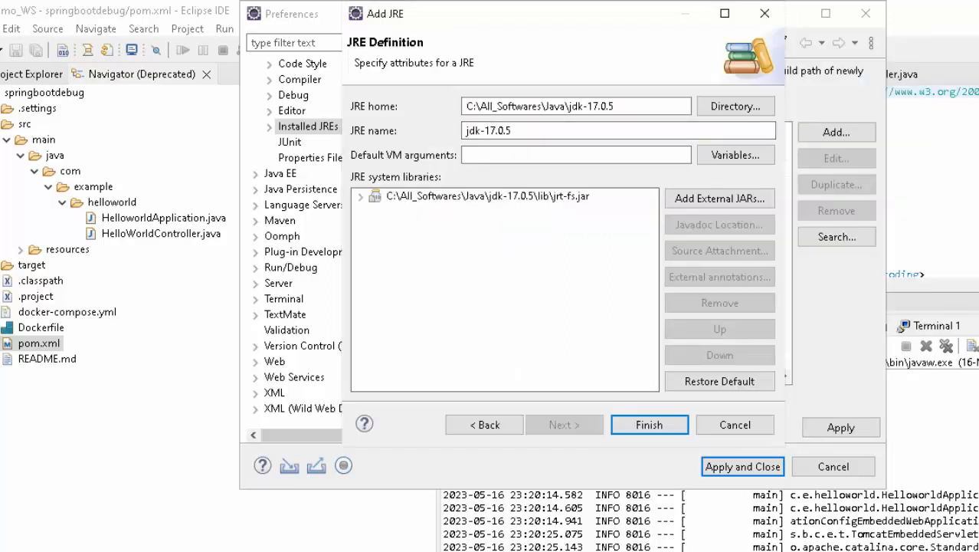
click(650, 424)
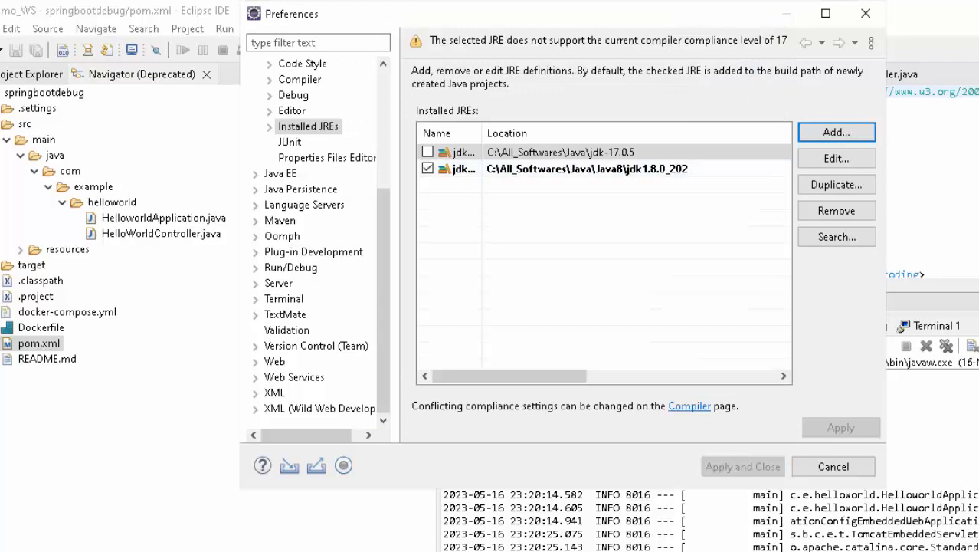
- Make jdk-17.0.5 the default JRE and apply the changes
click(428, 151)
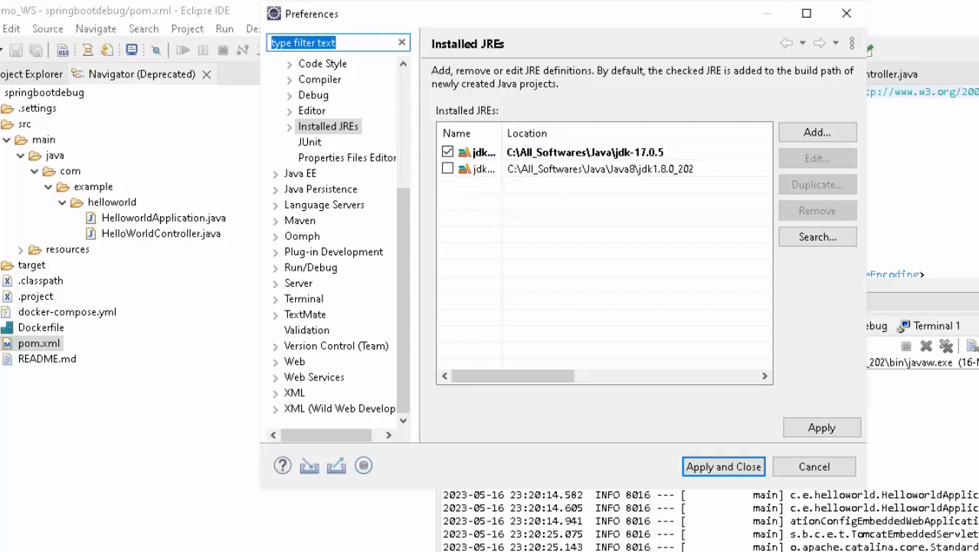
click(723, 465)
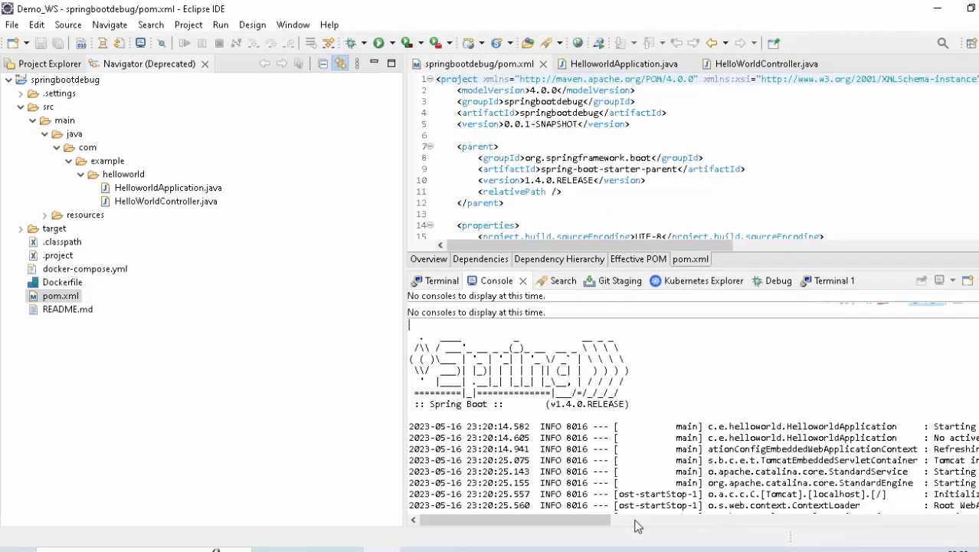
- Set the project's JRE System Library to alternate JRE jdk-17.0.5 in Java Build Path
click(622, 65)
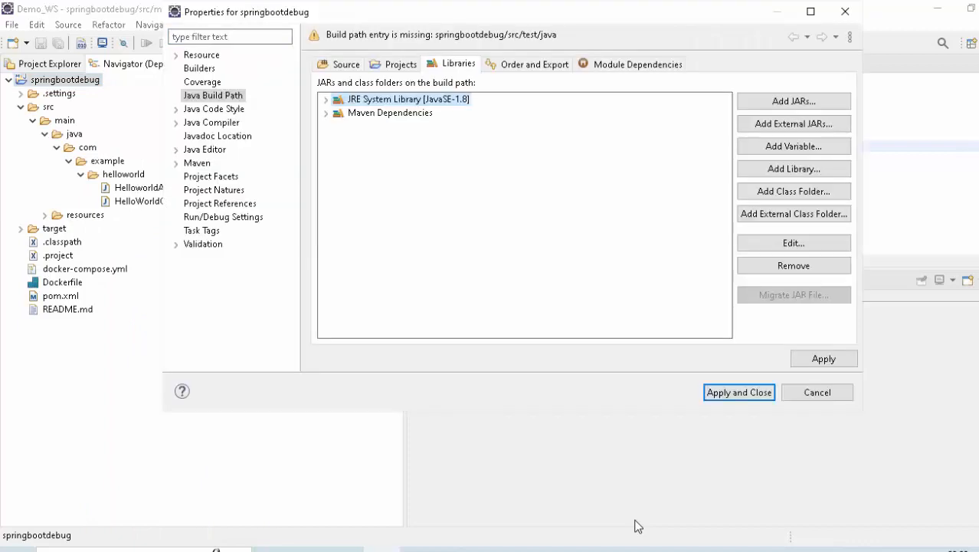
click(793, 242)
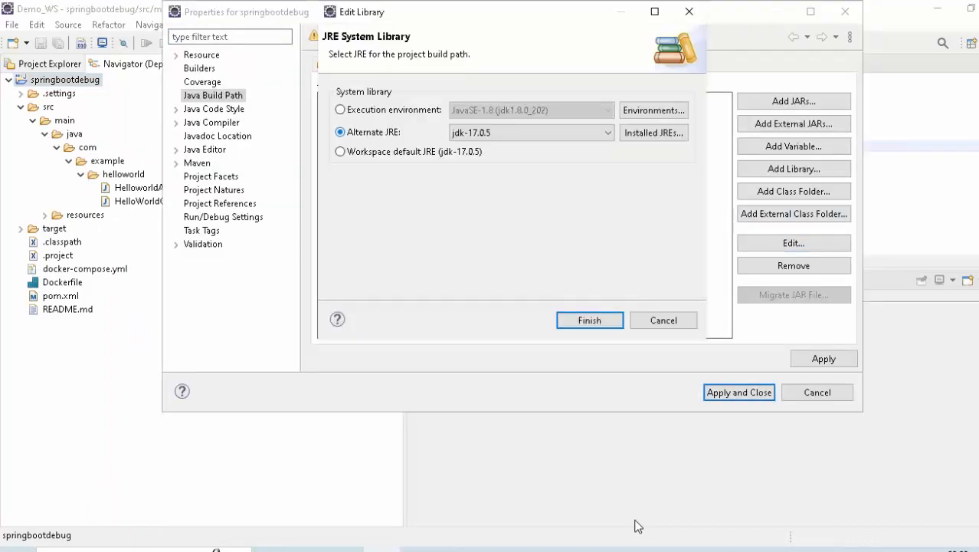
click(652, 131)
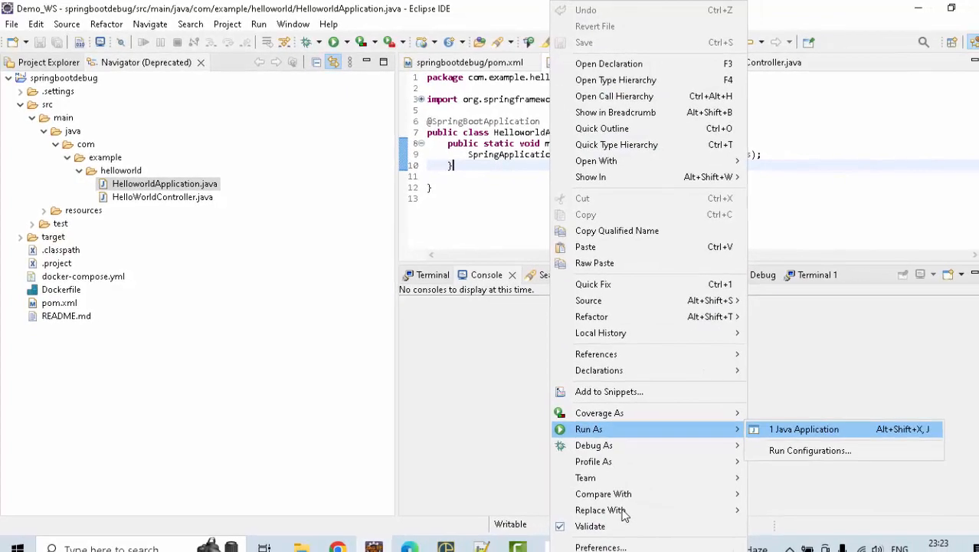
- Run HelloworldApplication under JDK 17, review the startup errors, then remove springbootdebug from the workspace
click(803, 429)
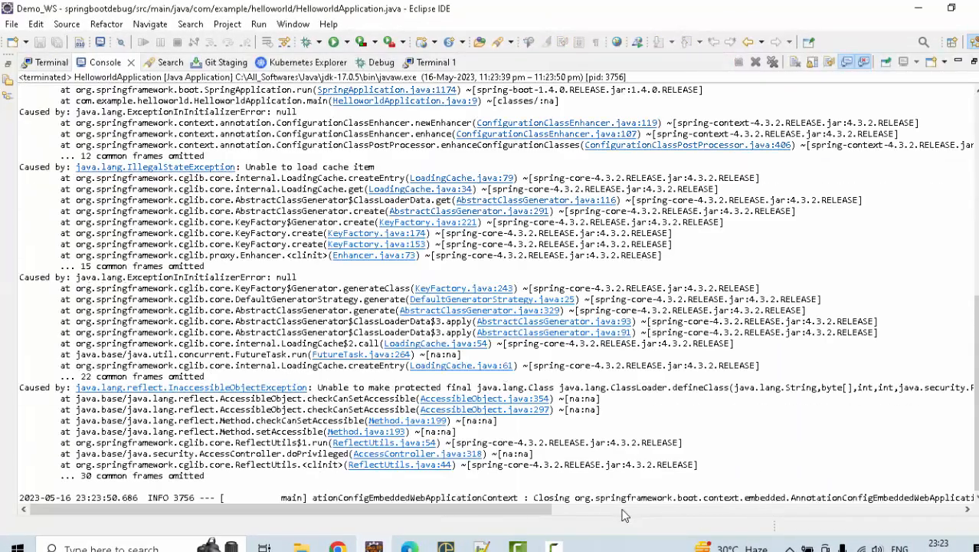
scroll(up, 3)
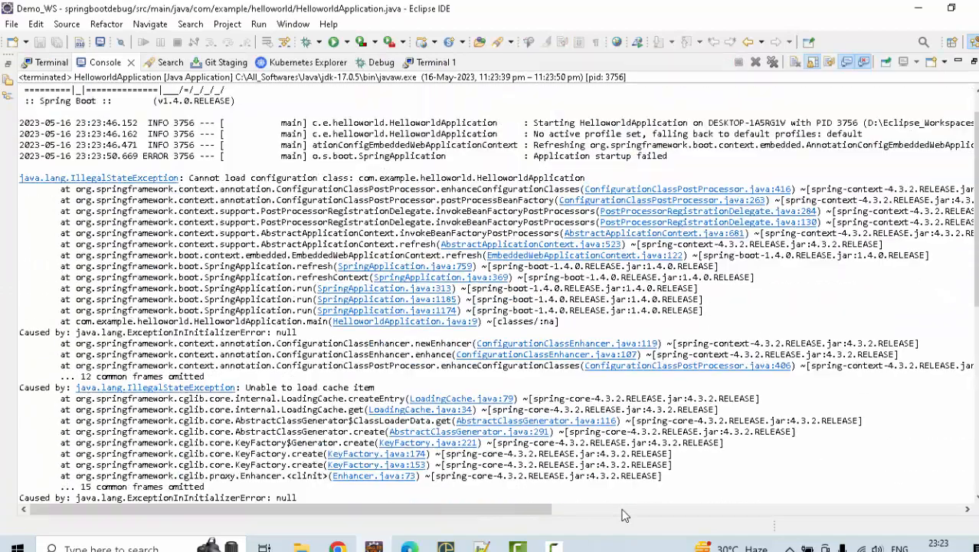
scroll(up, 3)
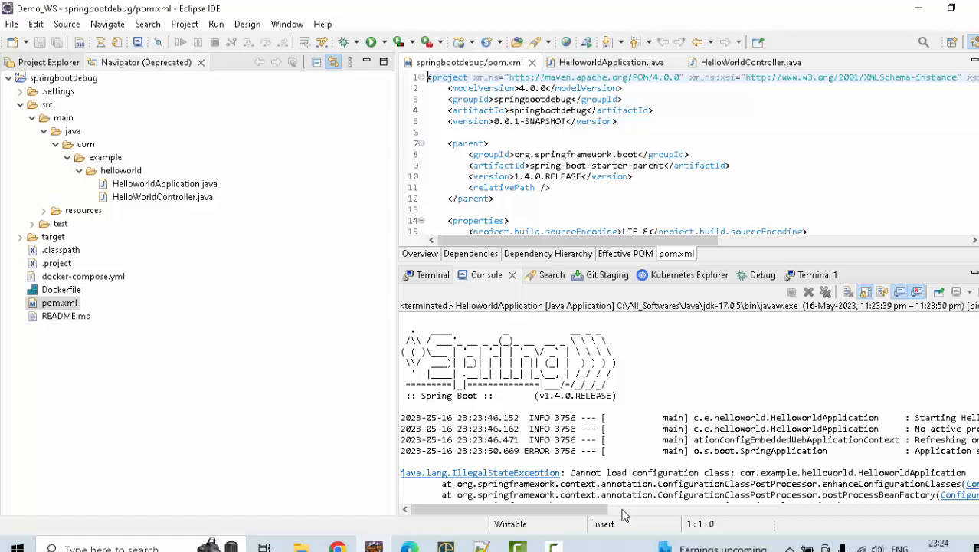
mouse_move(590, 165)
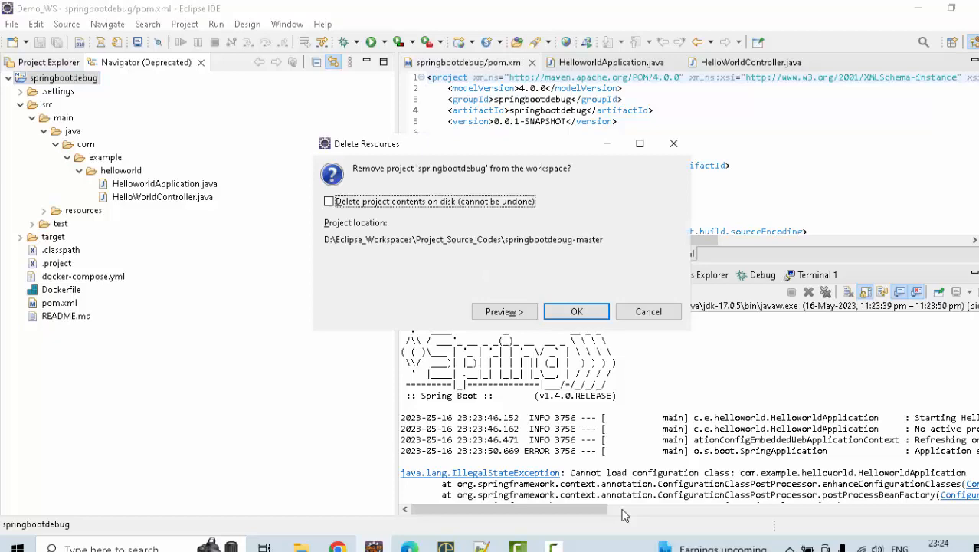
click(504, 311)
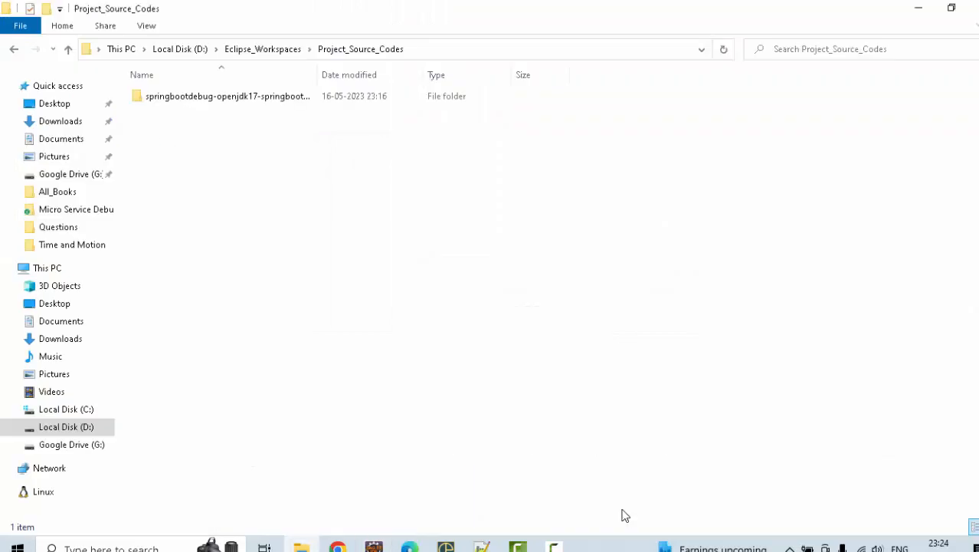
- View the springbootdebug-openjdk17-springboot2.5.5 folder's pom.xml in File Explorer
double_click(227, 95)
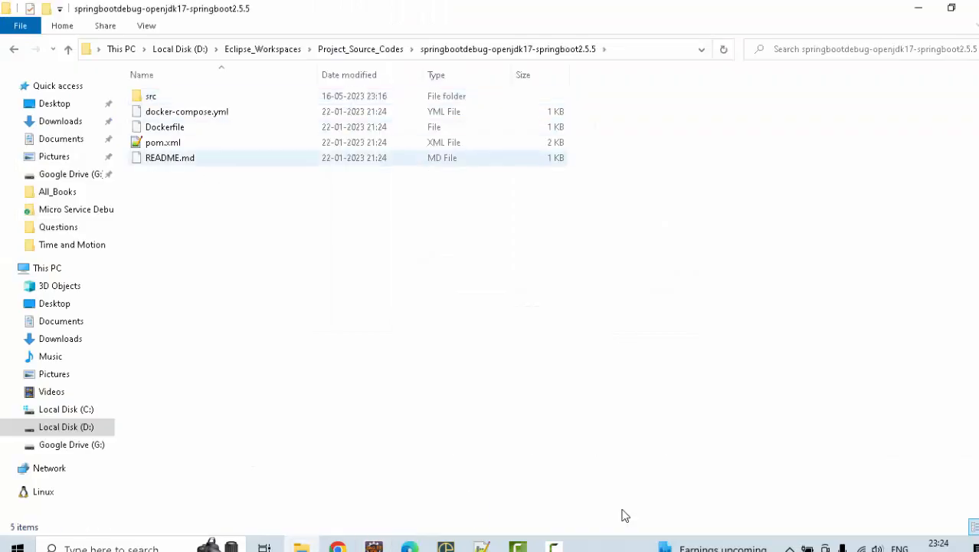
click(162, 141)
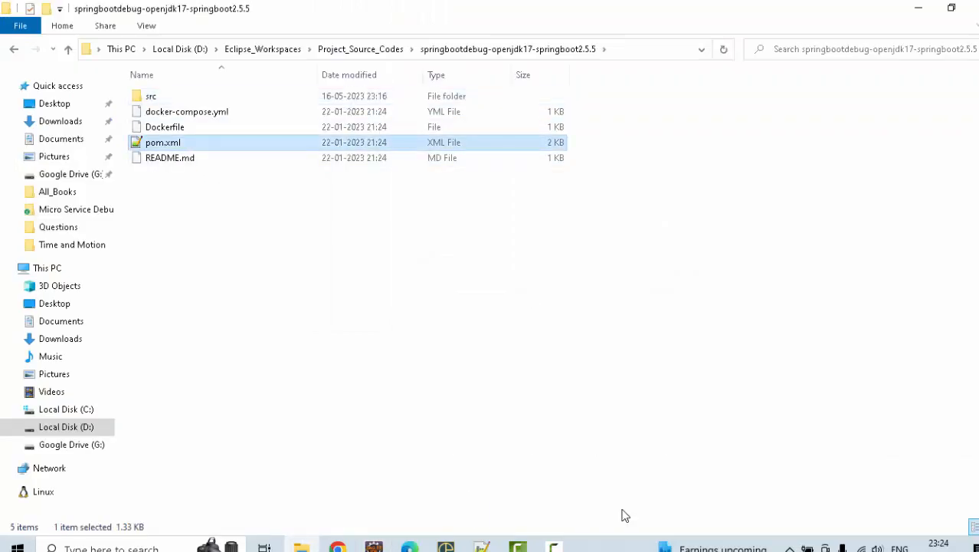
double_click(162, 141)
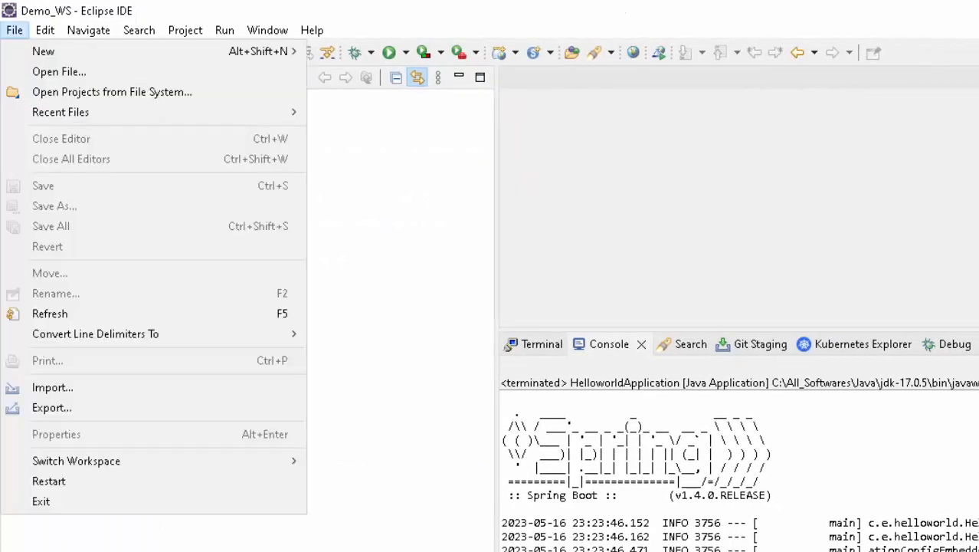
- Import the springboot2.5.5 project folder as an existing Maven project into the workspace
click(52, 386)
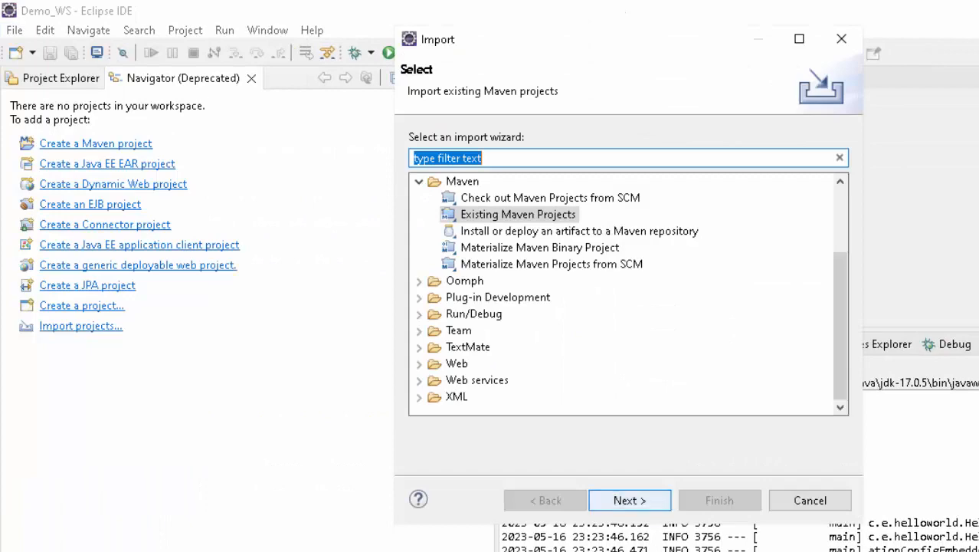
click(629, 499)
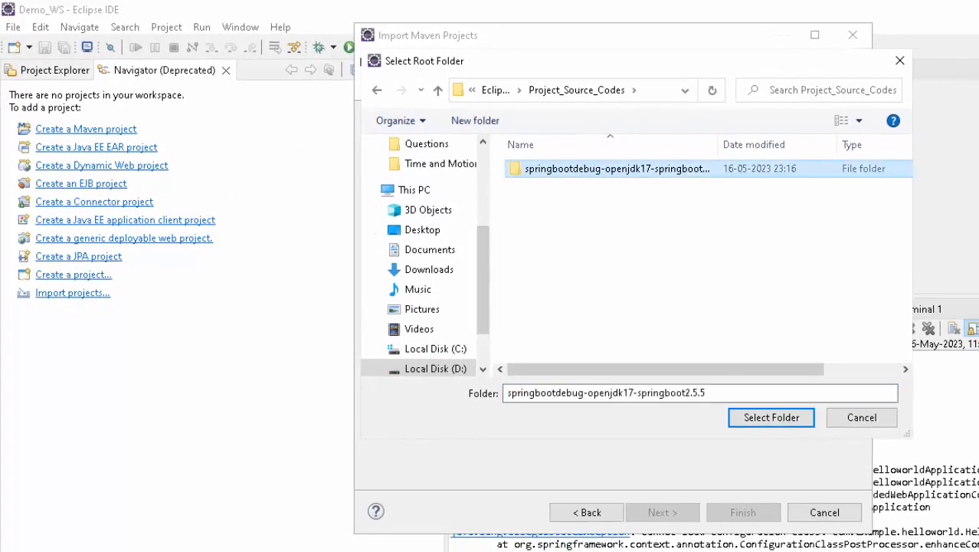
click(861, 417)
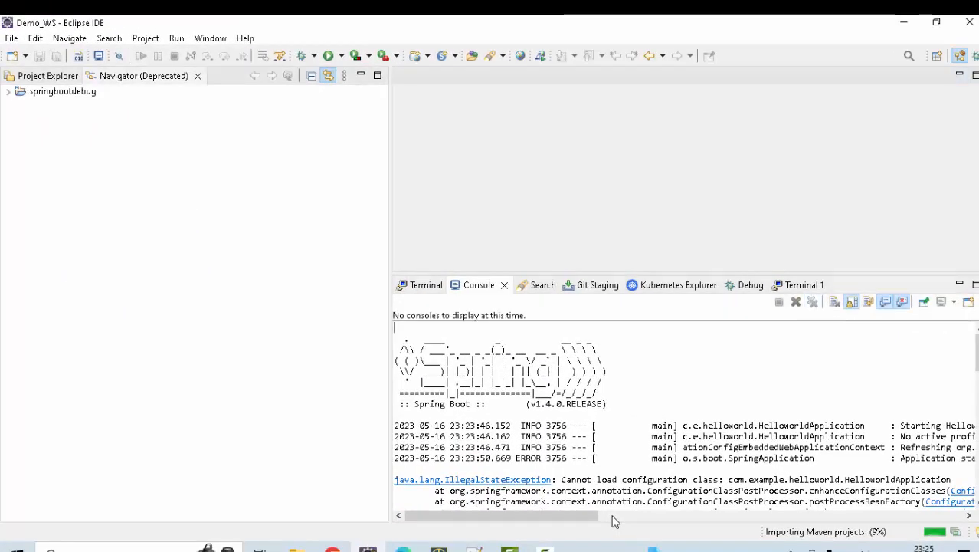
- Run a Maven build of the imported project with the clean install goals
right_click(61, 91)
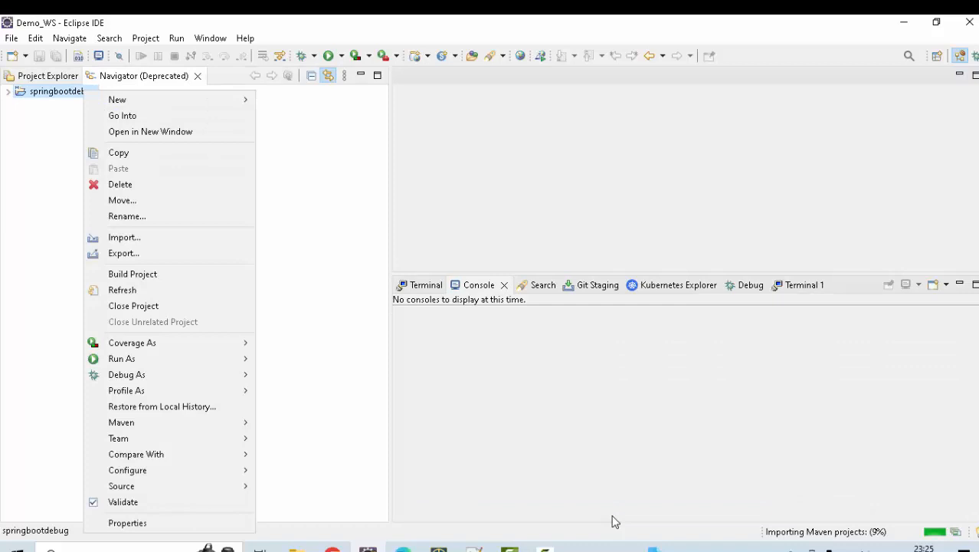
key(Escape)
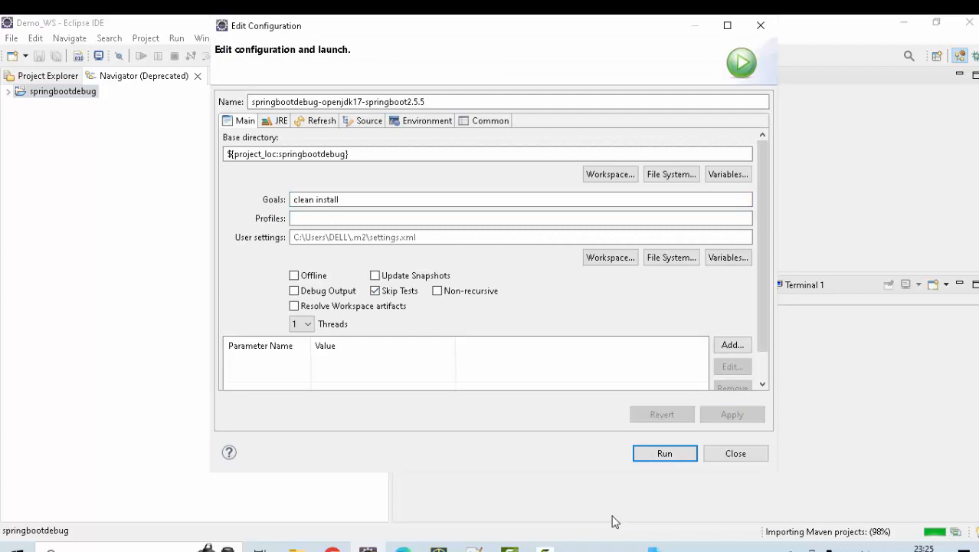
click(665, 454)
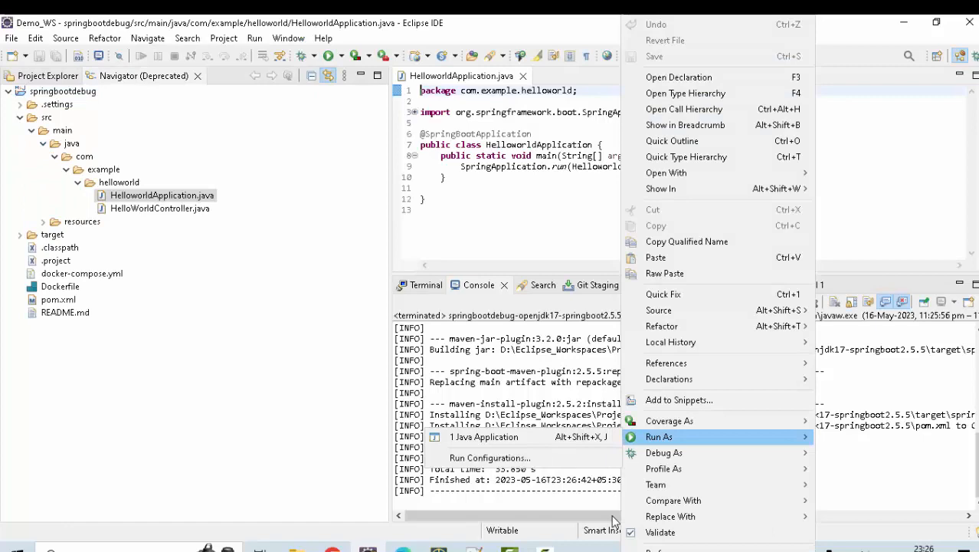
- Set the project's JRE System Library to the workspace default jdk-17.0.5 and apply it
click(484, 435)
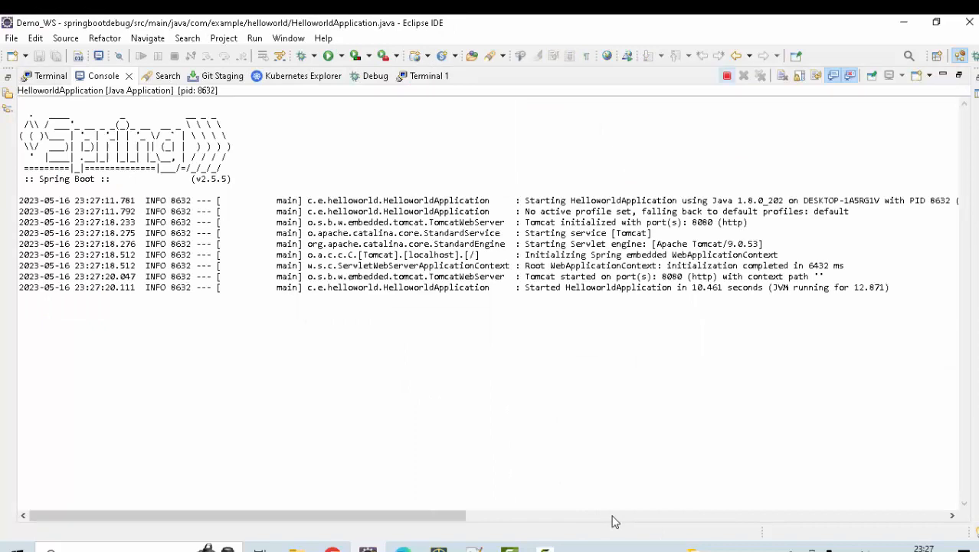
click(727, 75)
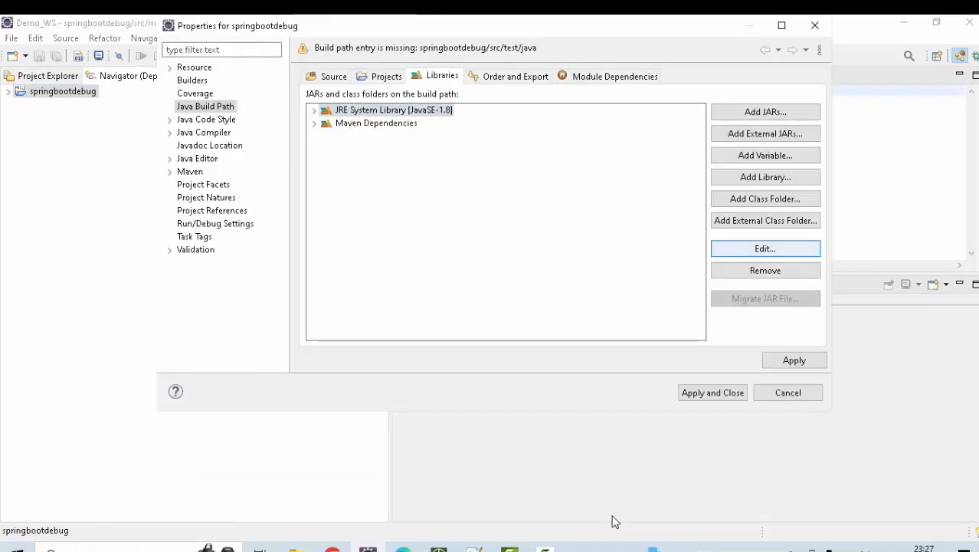
click(765, 249)
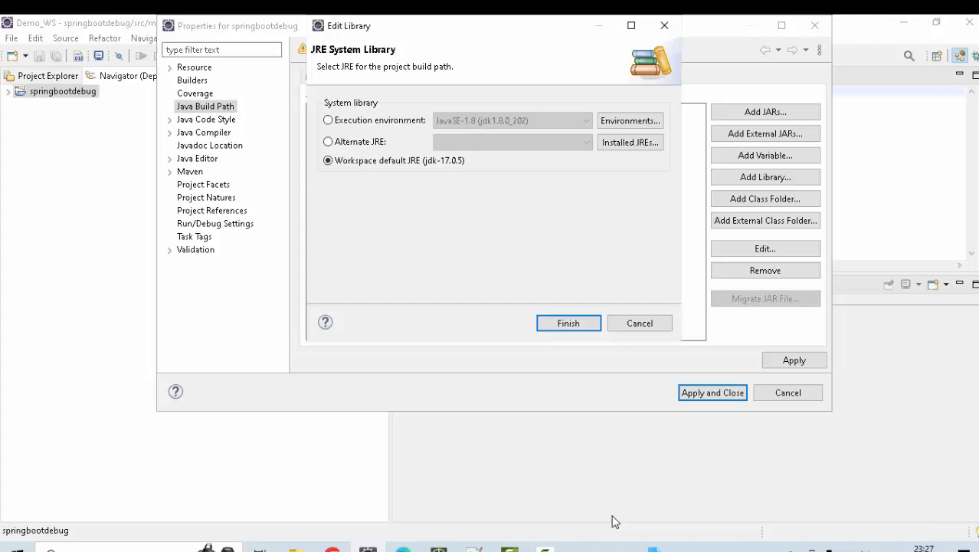
click(567, 322)
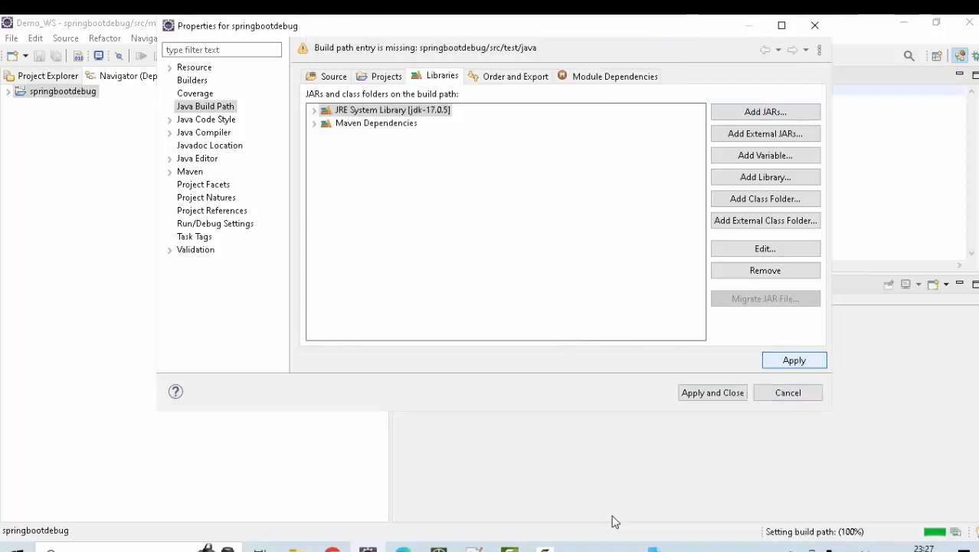
click(713, 392)
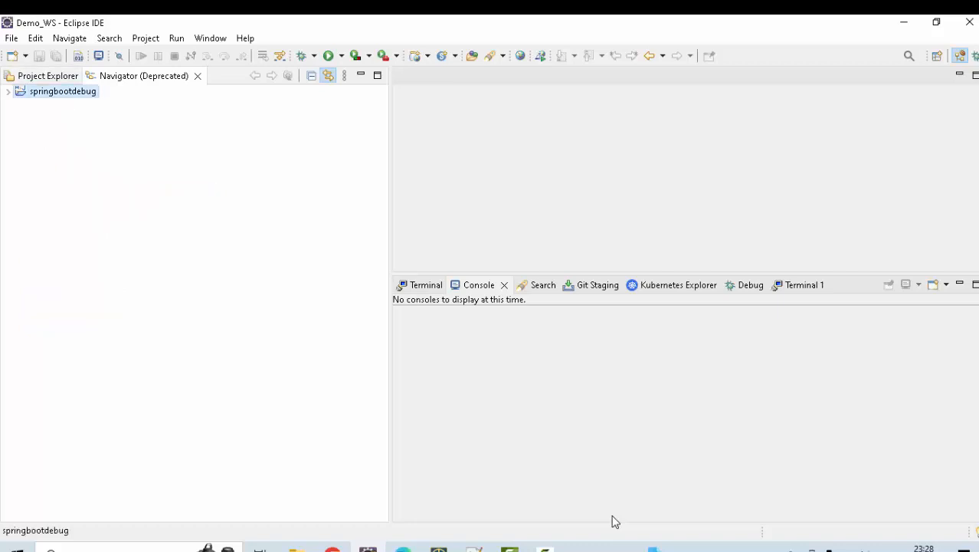
- Re-check the springbootdebug build path shows jdk-17.0.5, then close the properties unchanged
right_click(61, 91)
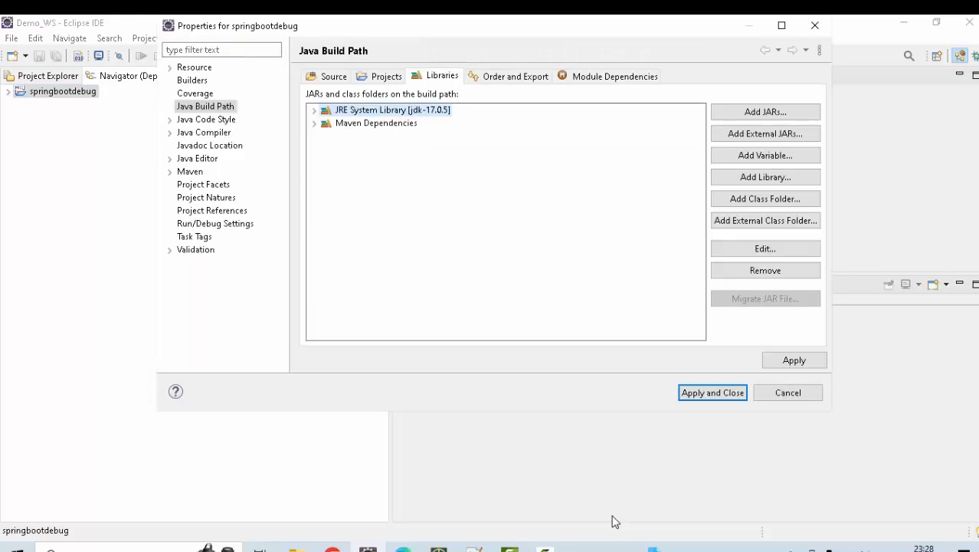
click(765, 248)
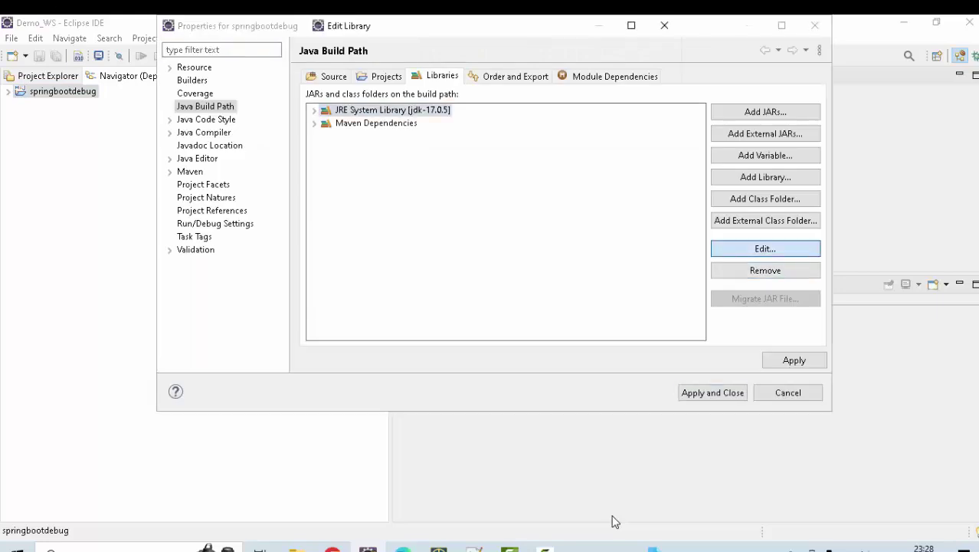
click(765, 248)
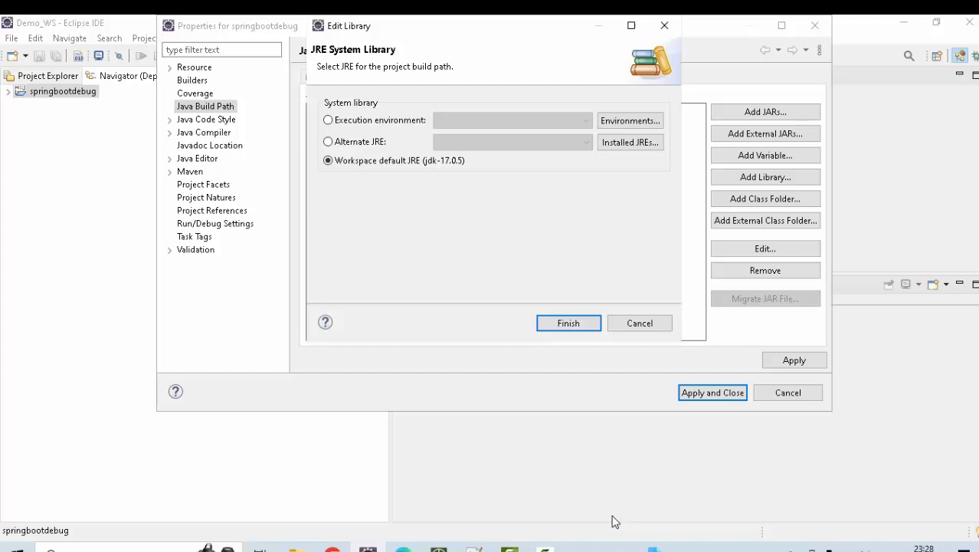
click(567, 322)
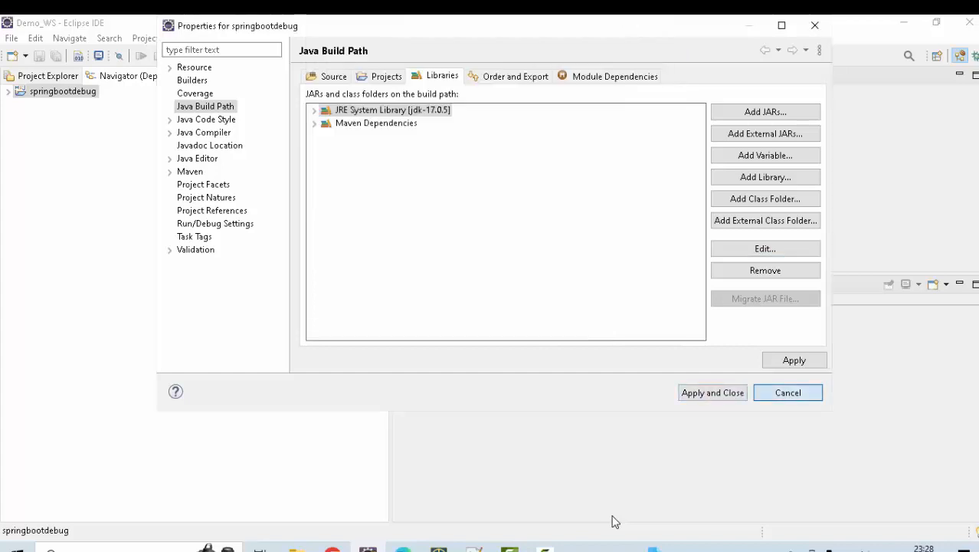
click(788, 392)
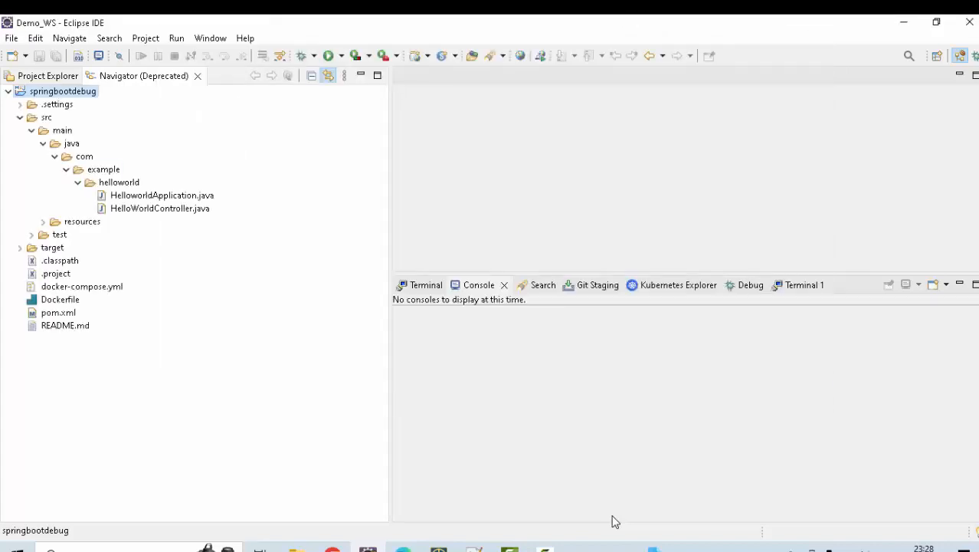
- Bring HelloworldApplication.java into the editor ready to run
double_click(162, 194)
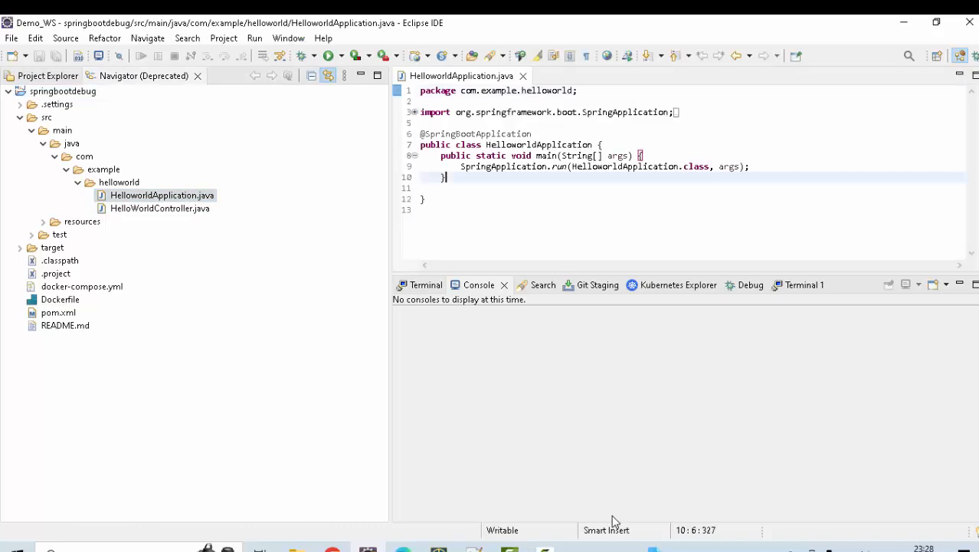
right_click(498, 177)
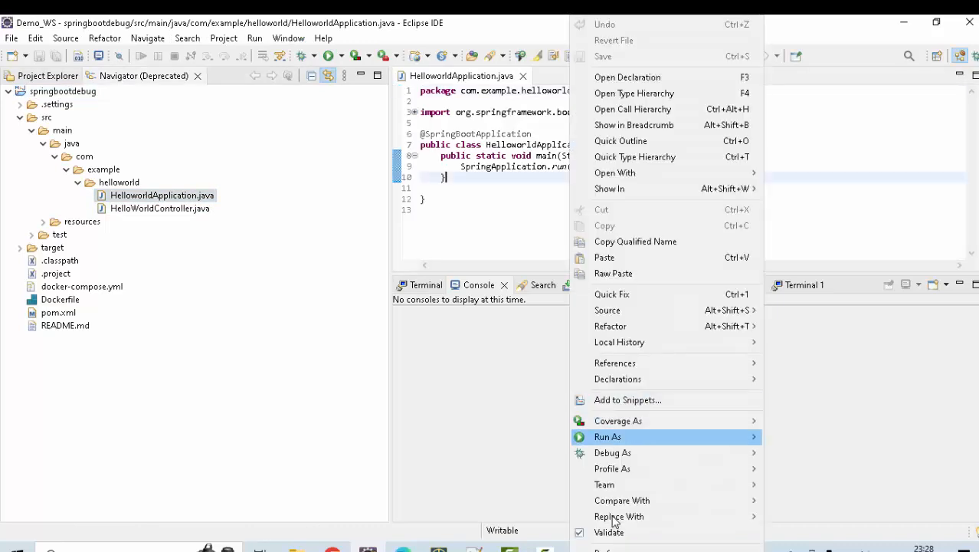
- Launch HelloworldApplication as a Spring Boot App, serving on localhost:8080
click(607, 435)
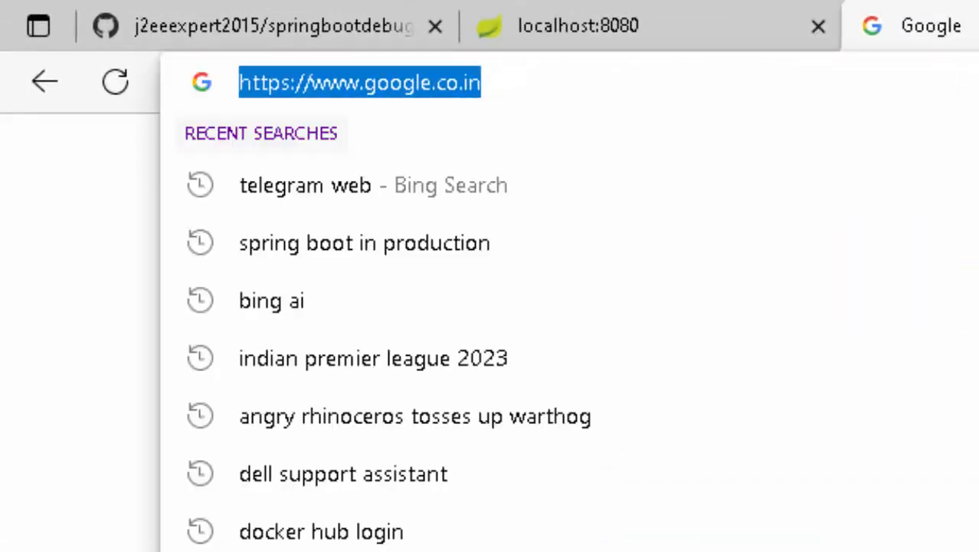
text(https://docs.spring.io/spring-boot/docs/)
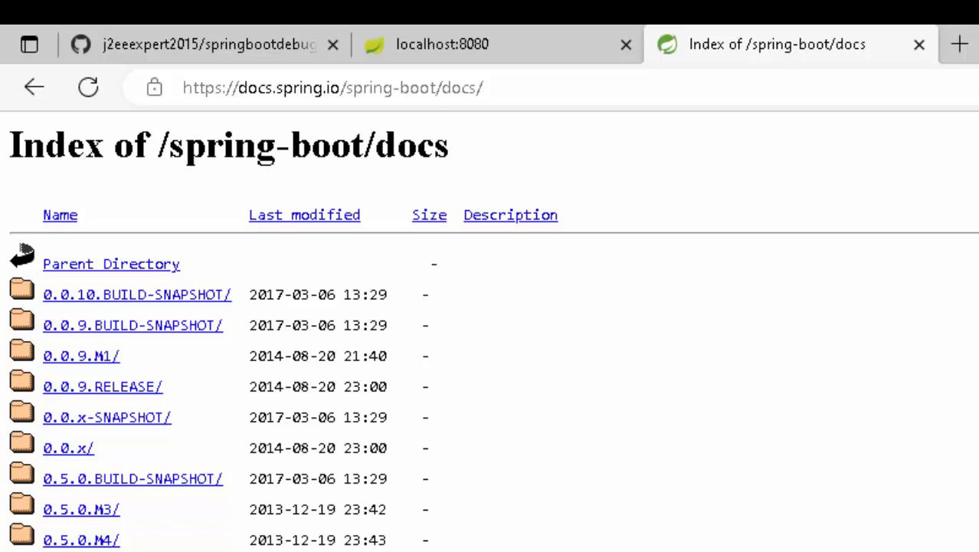
scroll(down, 3)
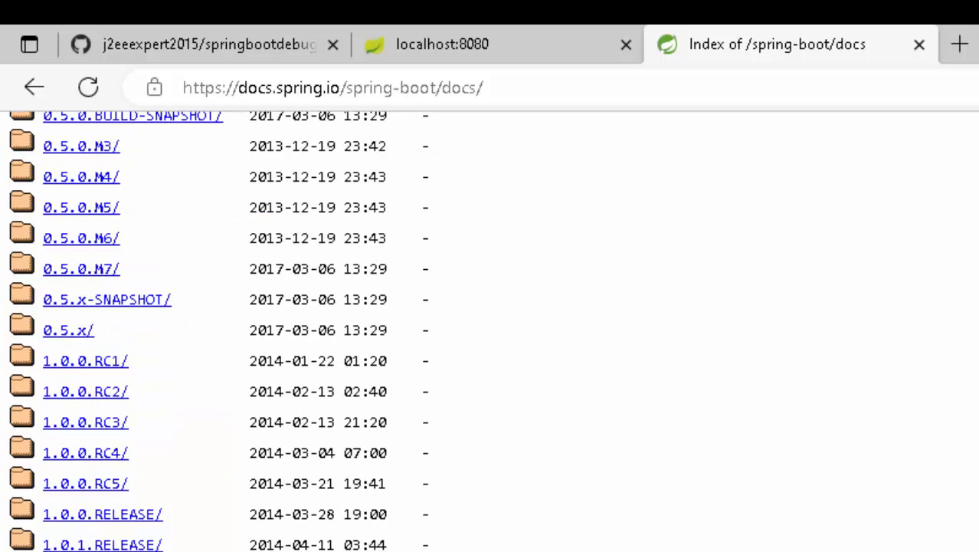
scroll(down, 3)
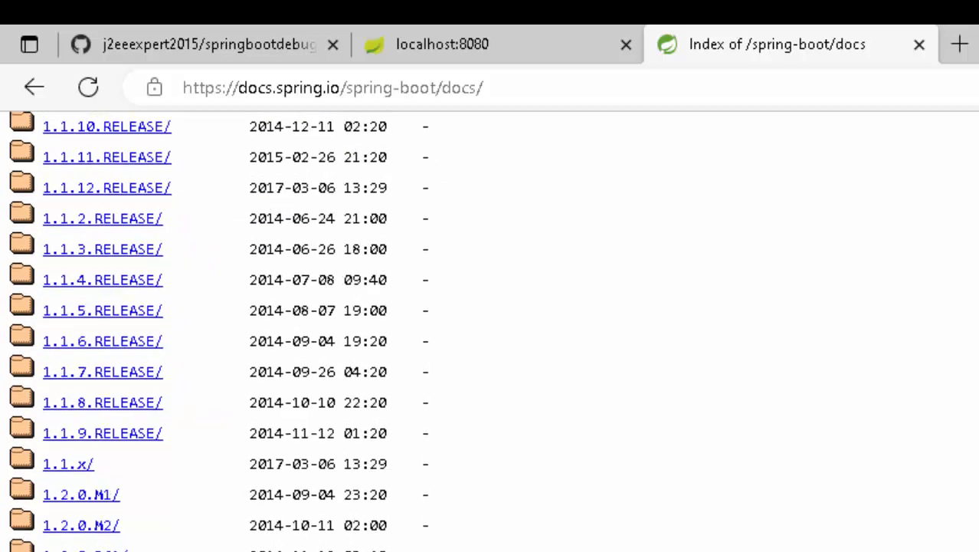
scroll(down, 3)
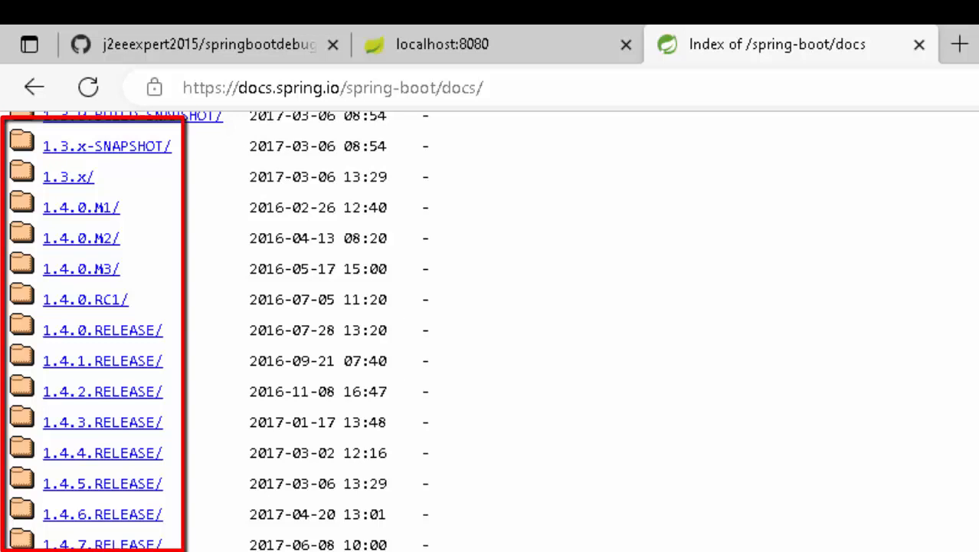
- Navigate into the 1.4.0.RELEASE reference guide's HTML version
click(101, 330)
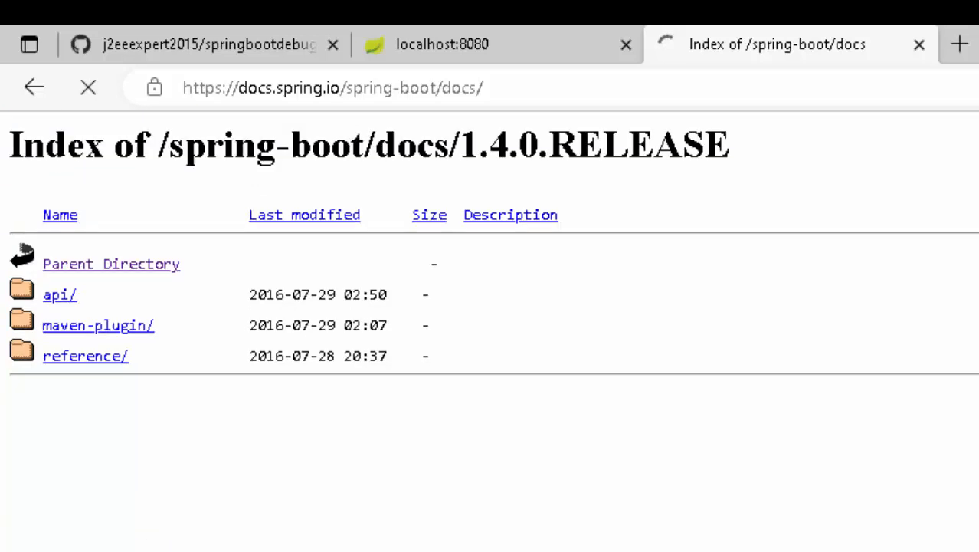
click(85, 356)
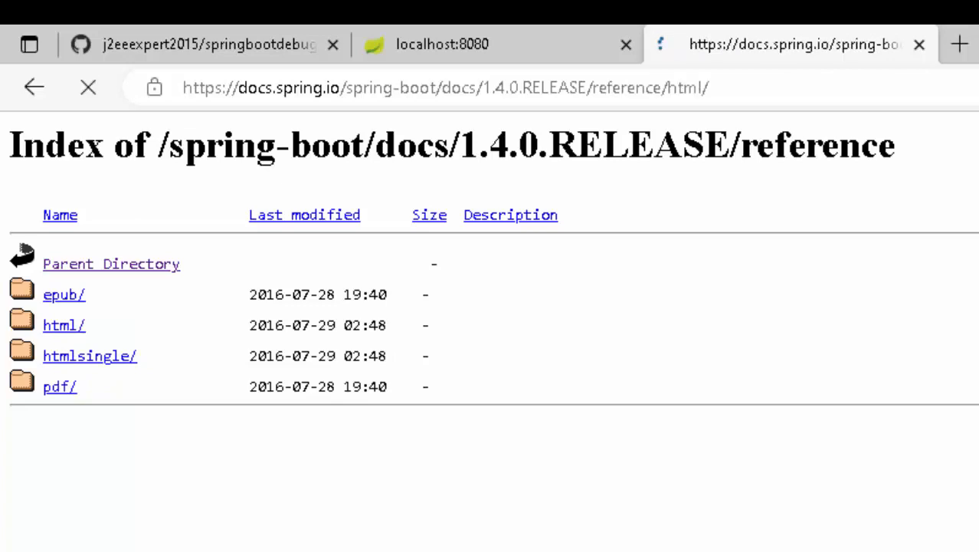
click(63, 324)
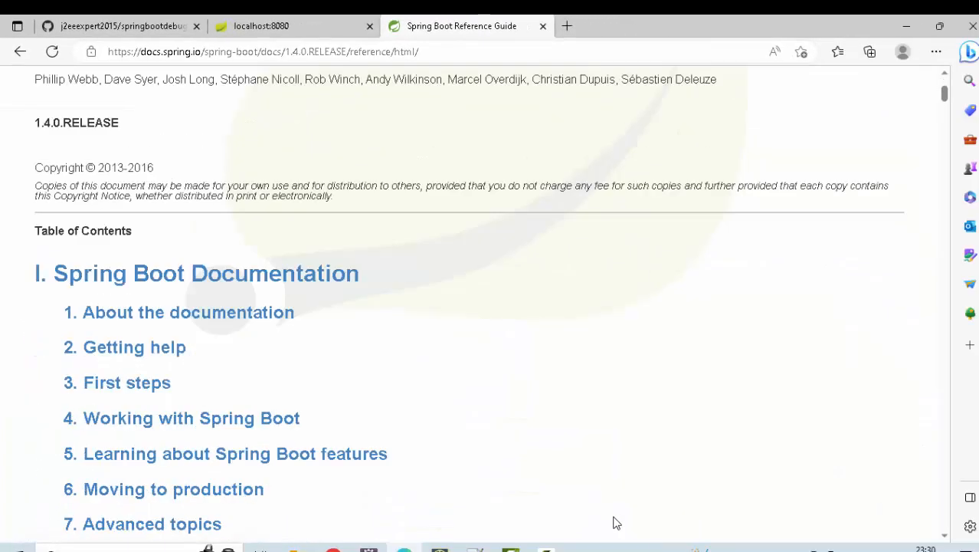
- View the System Requirements section naming Java 7, then go back to the guide contents
scroll(down, 3)
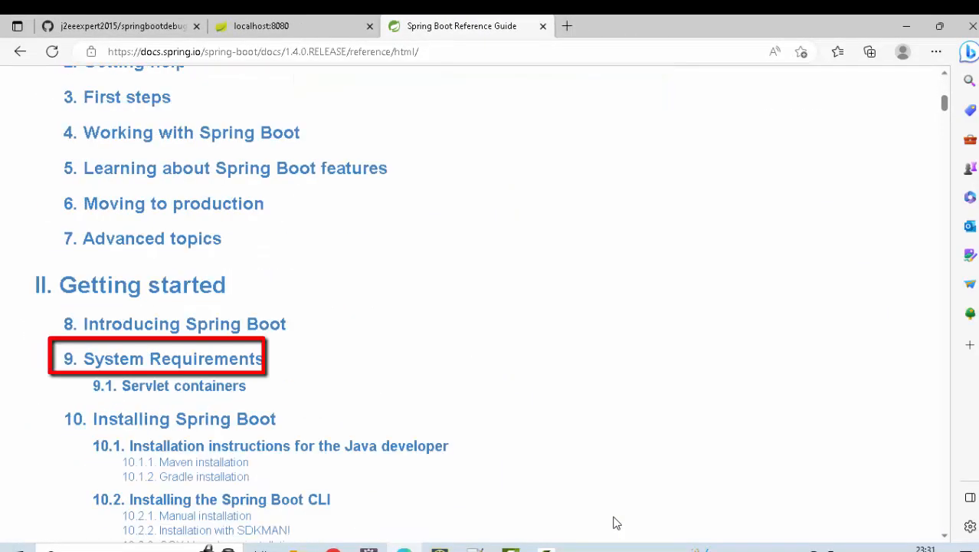
click(173, 358)
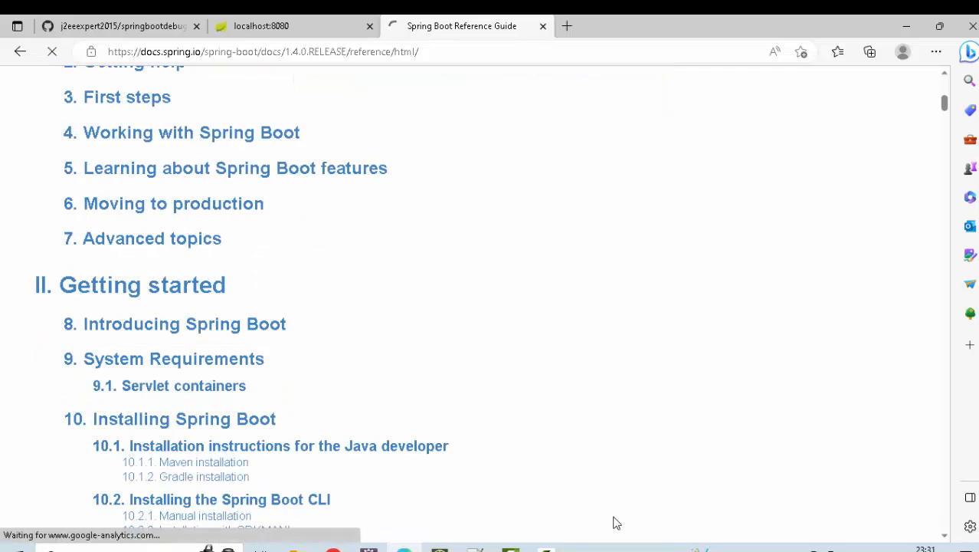
click(163, 358)
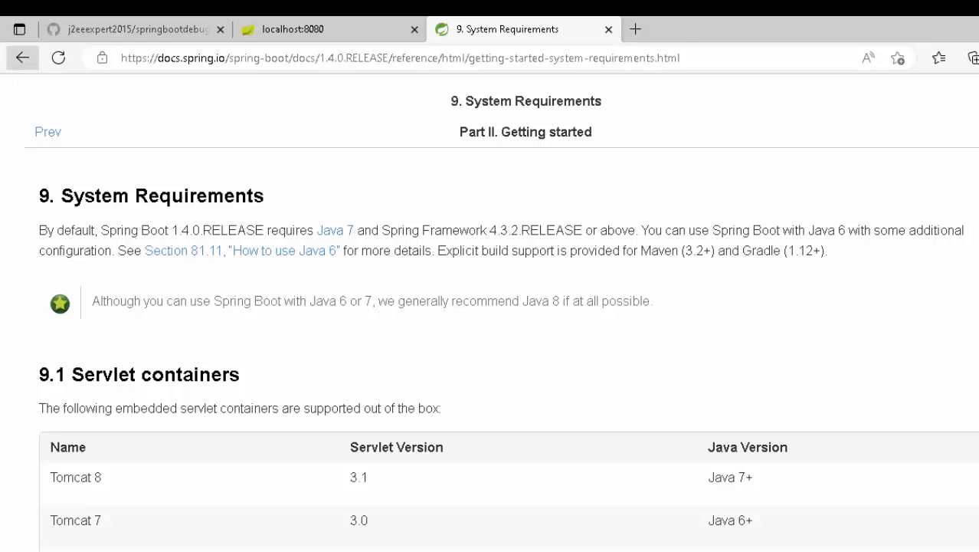
click(23, 58)
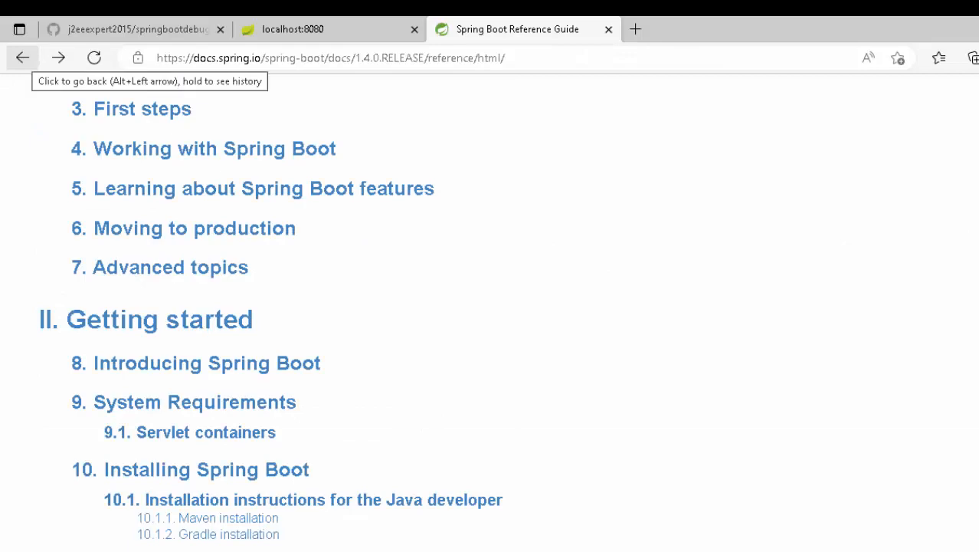
- Return to the docs version index and scroll down to the 2.5.0 folder
click(330, 59)
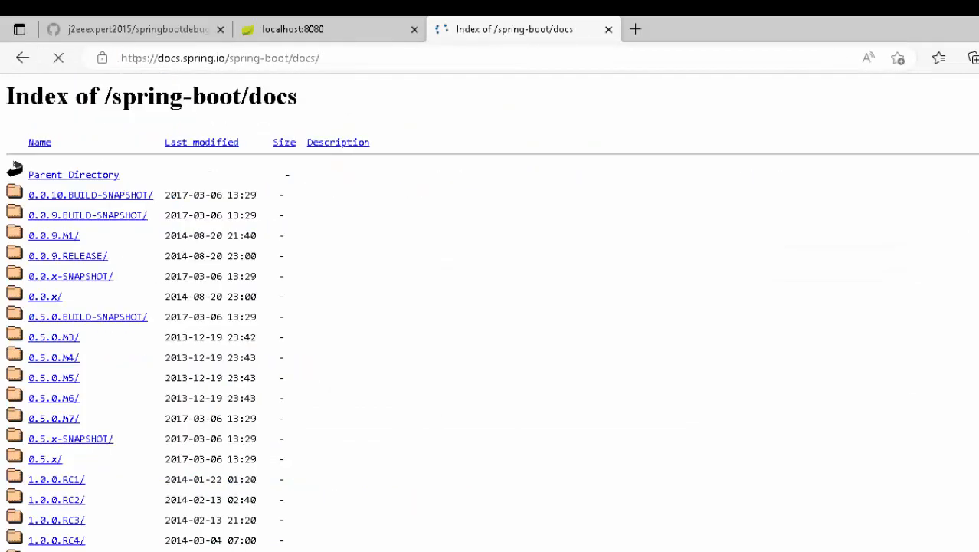
scroll(down, 3)
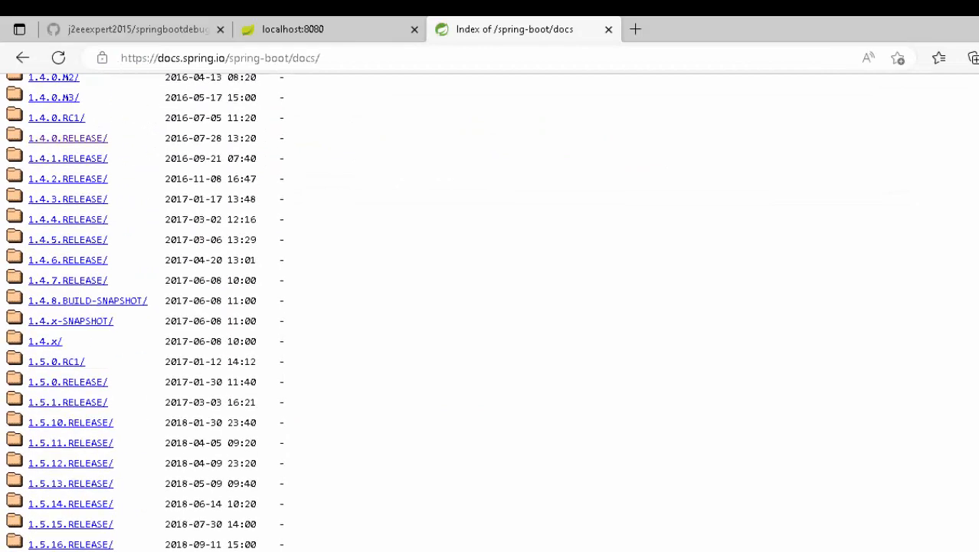
scroll(down, 3)
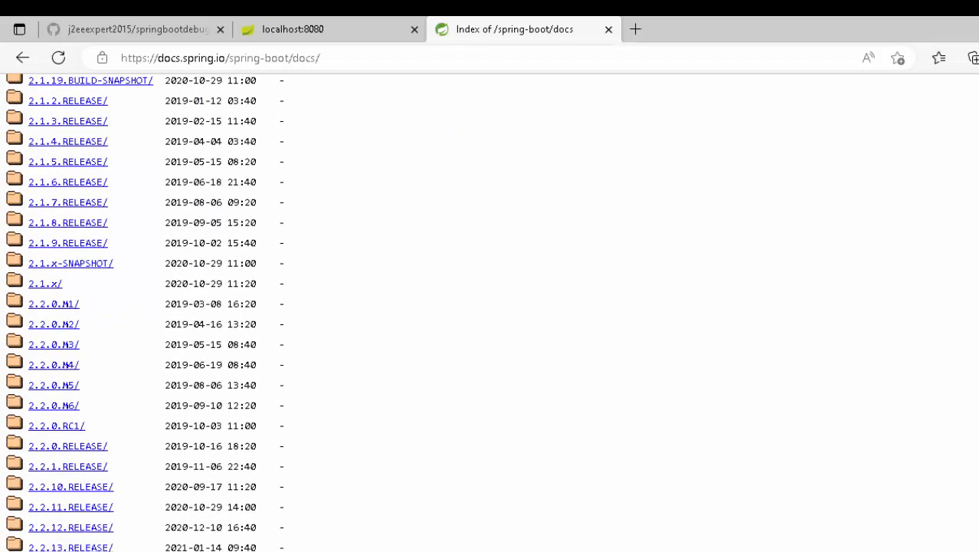
scroll(down, 3)
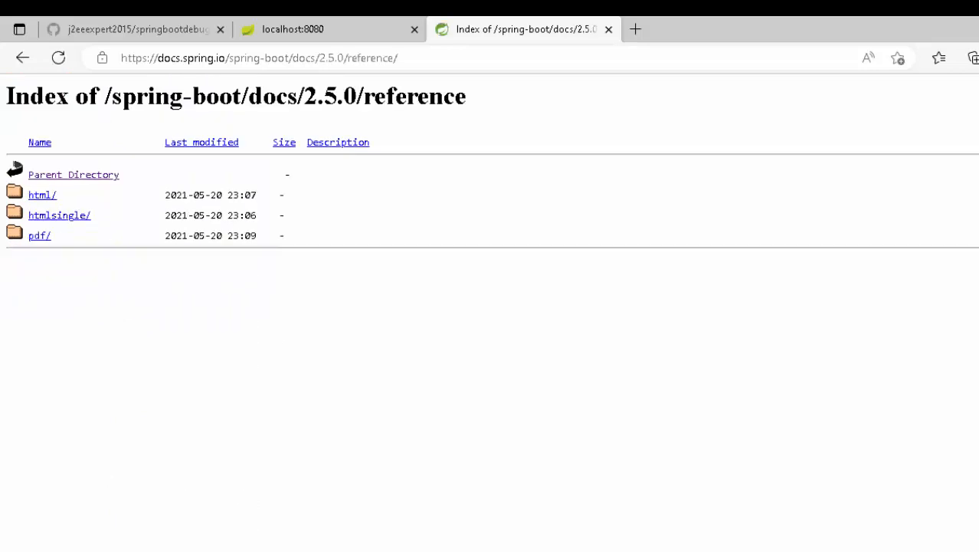
- View the 2.5.0 HTML reference guide's Getting Started system requirements
click(42, 195)
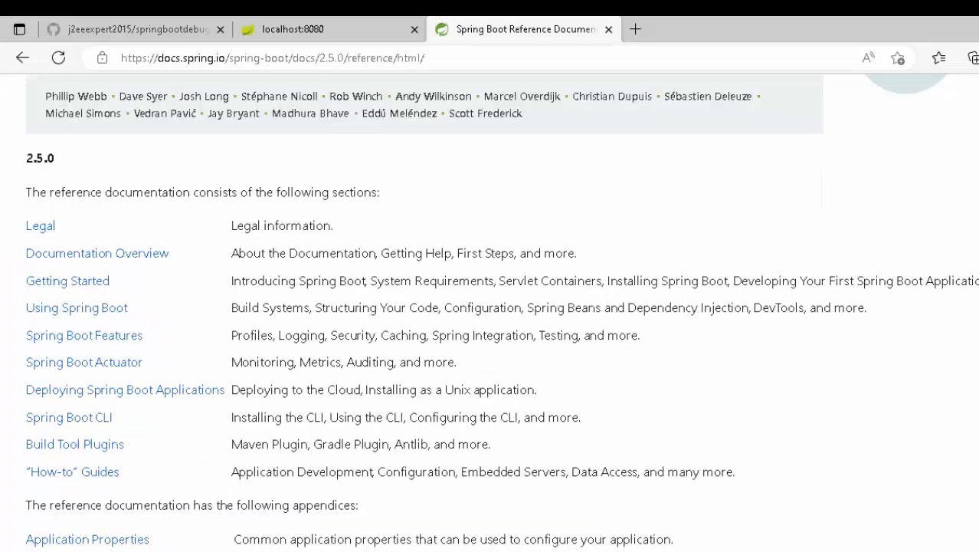
click(67, 280)
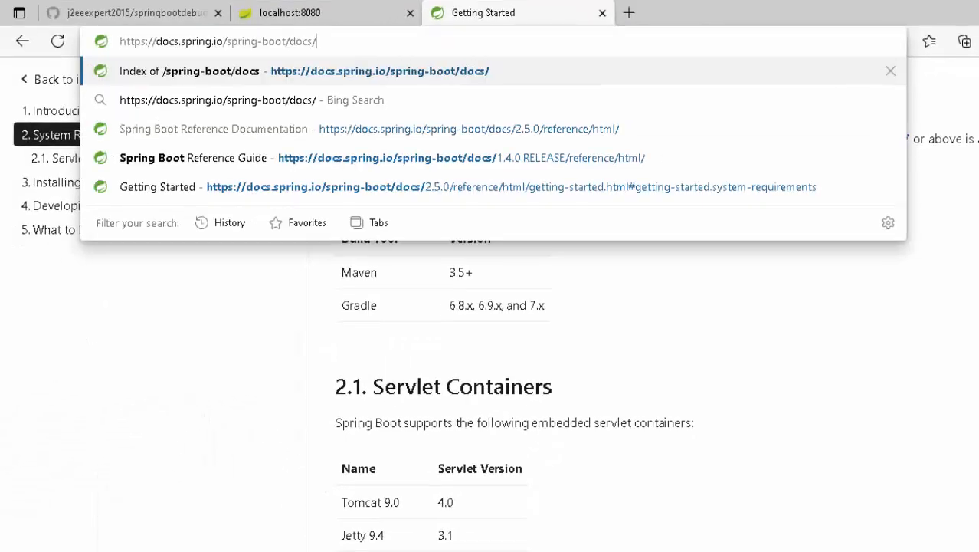
- Reload the docs index and view the 3.0.6 HTML reference guide's System Requirements requiring Java 17
text(3.0.6/)
key(Return)
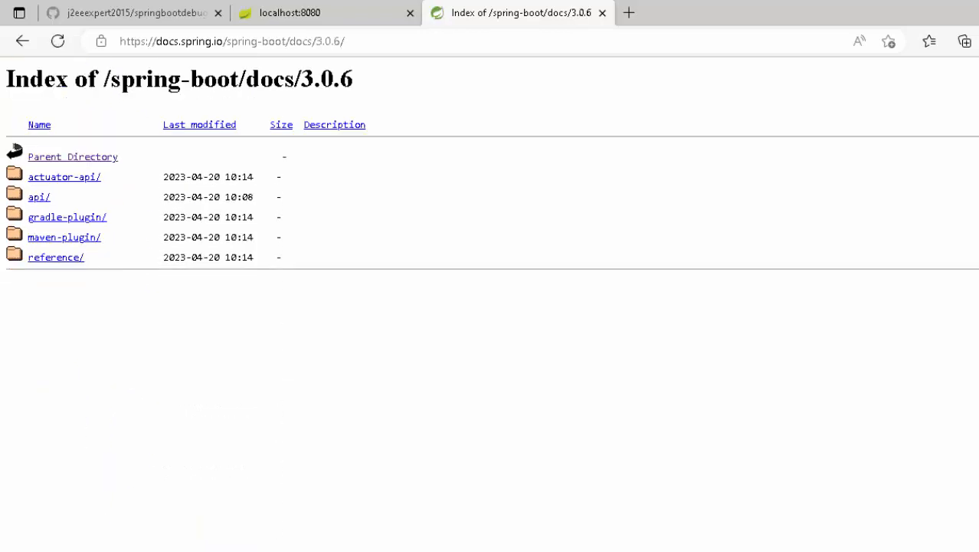
click(55, 258)
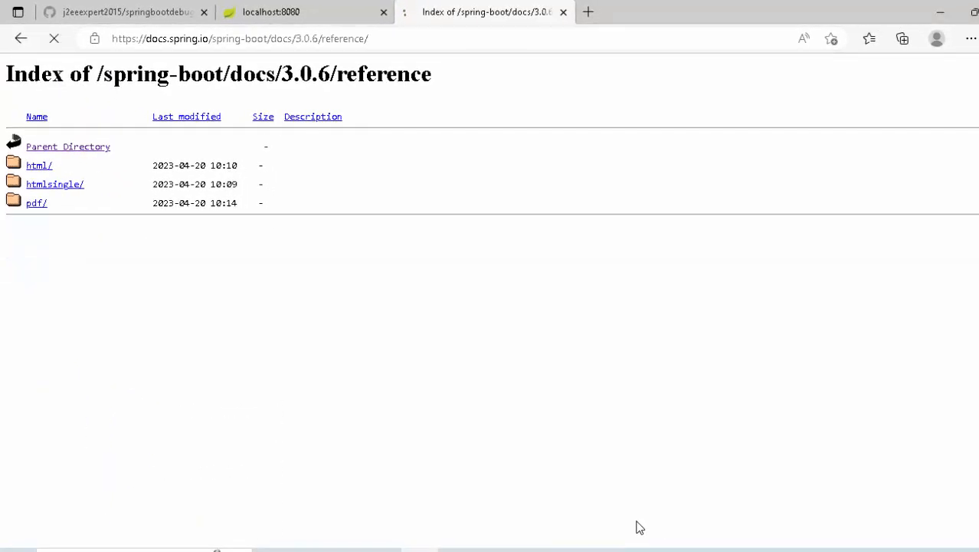
click(38, 165)
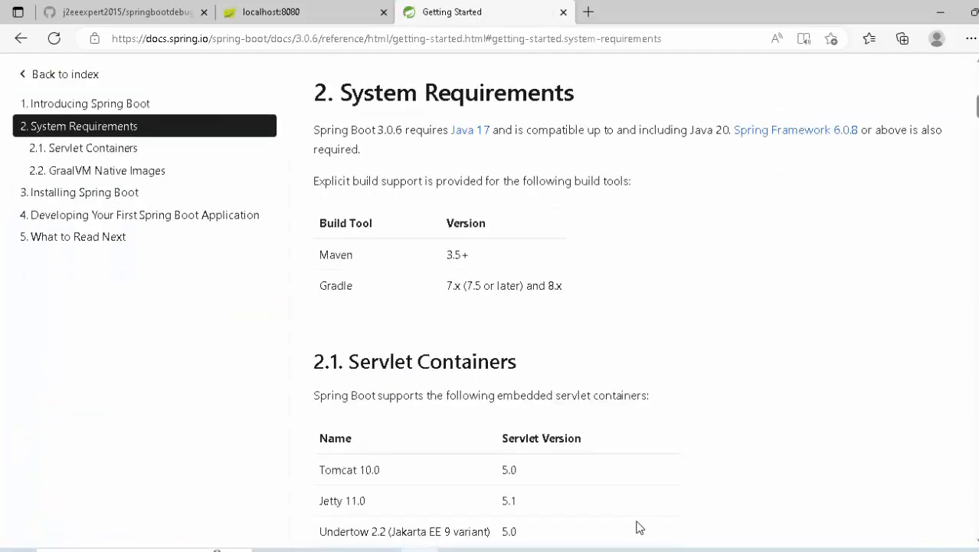